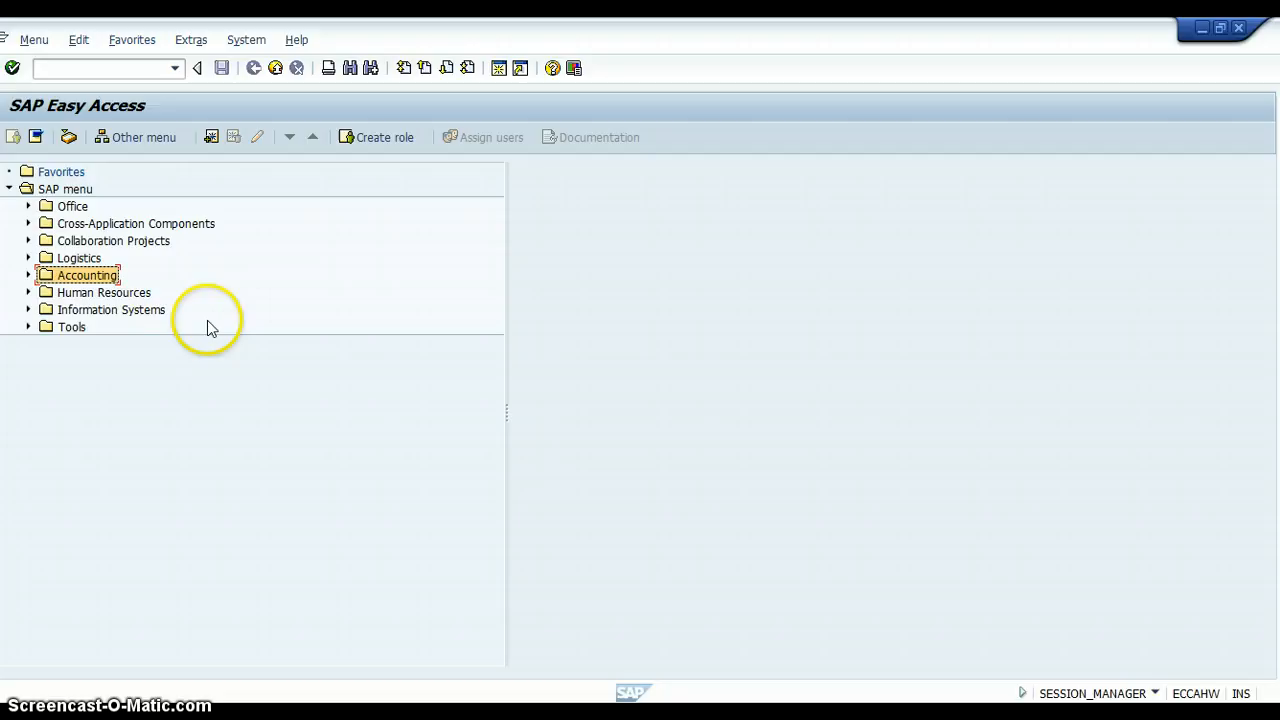
Start FS00 and pick account I1100 Sales - Domestic from the Z001 chart of accounts lookup
left_click(90, 68)
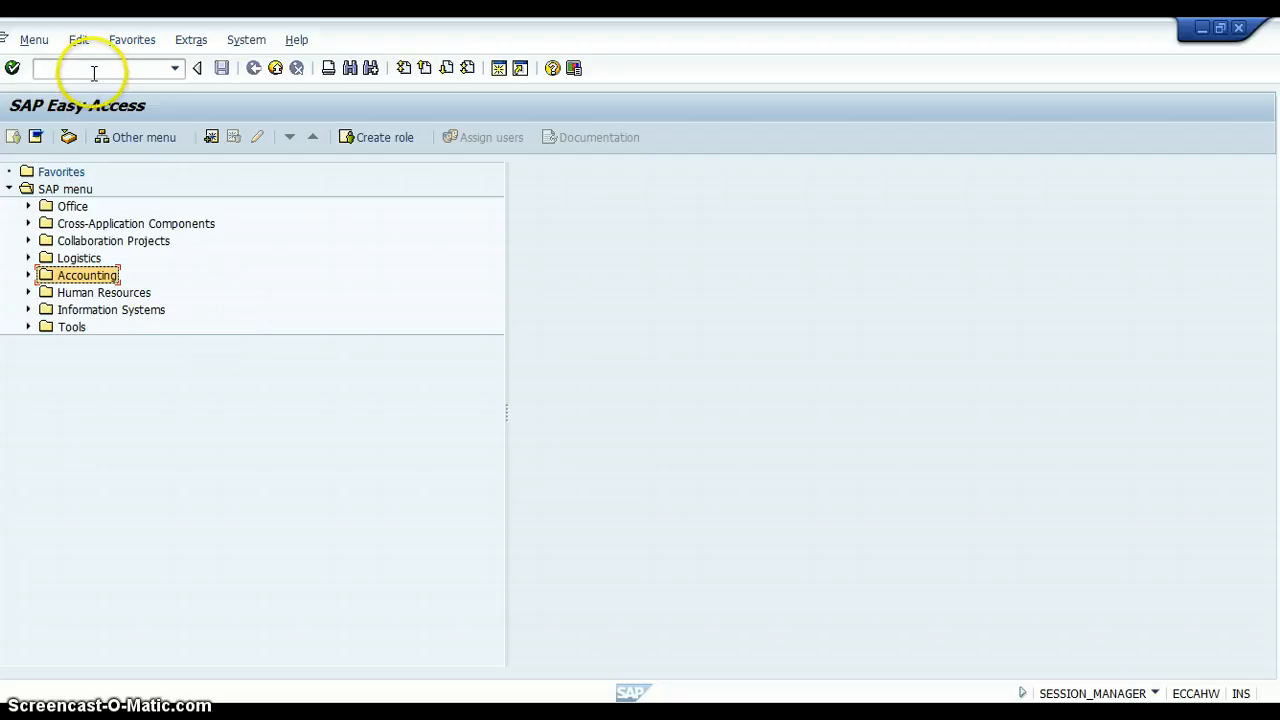
type("fb")
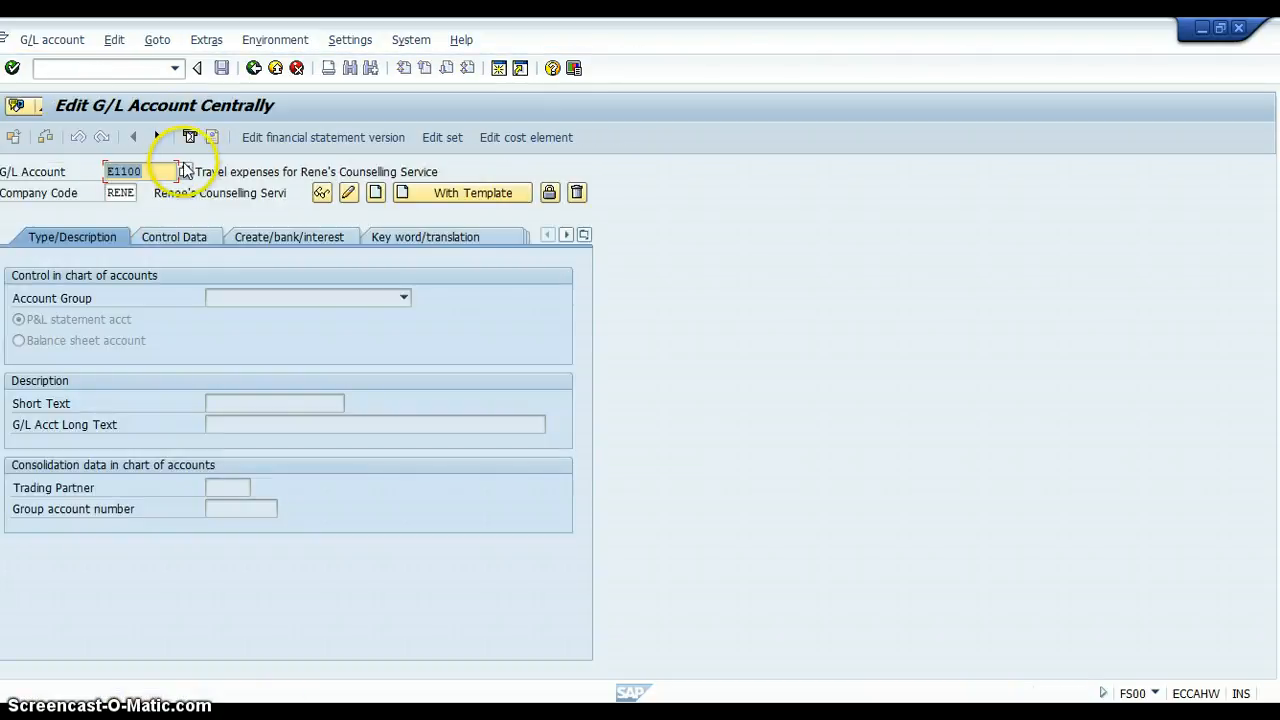
left_click(184, 172)
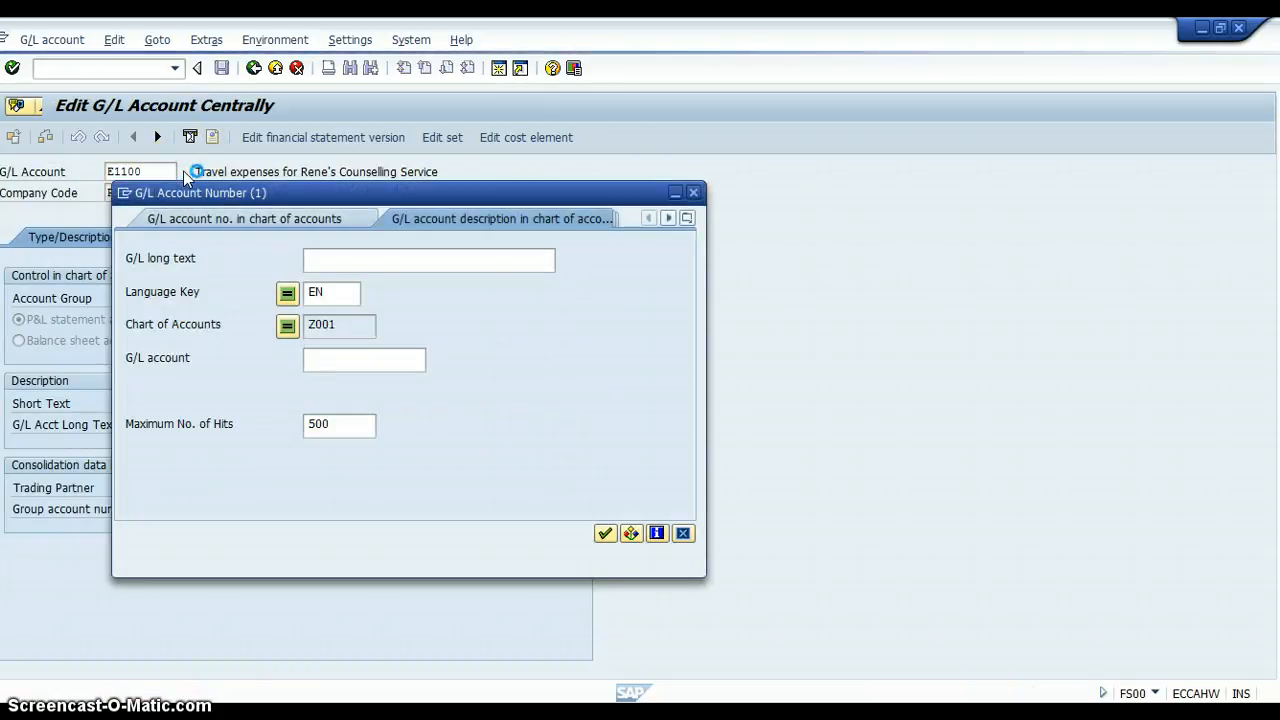
left_click(364, 360)
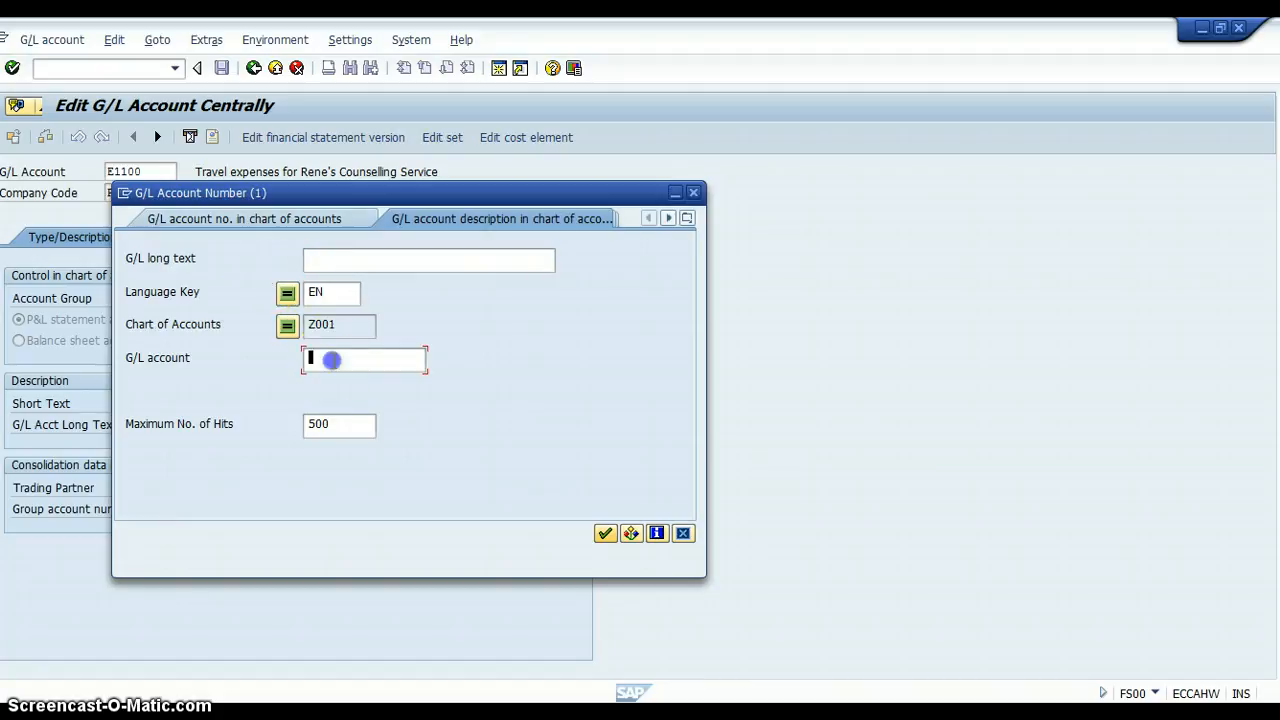
left_click(604, 532)
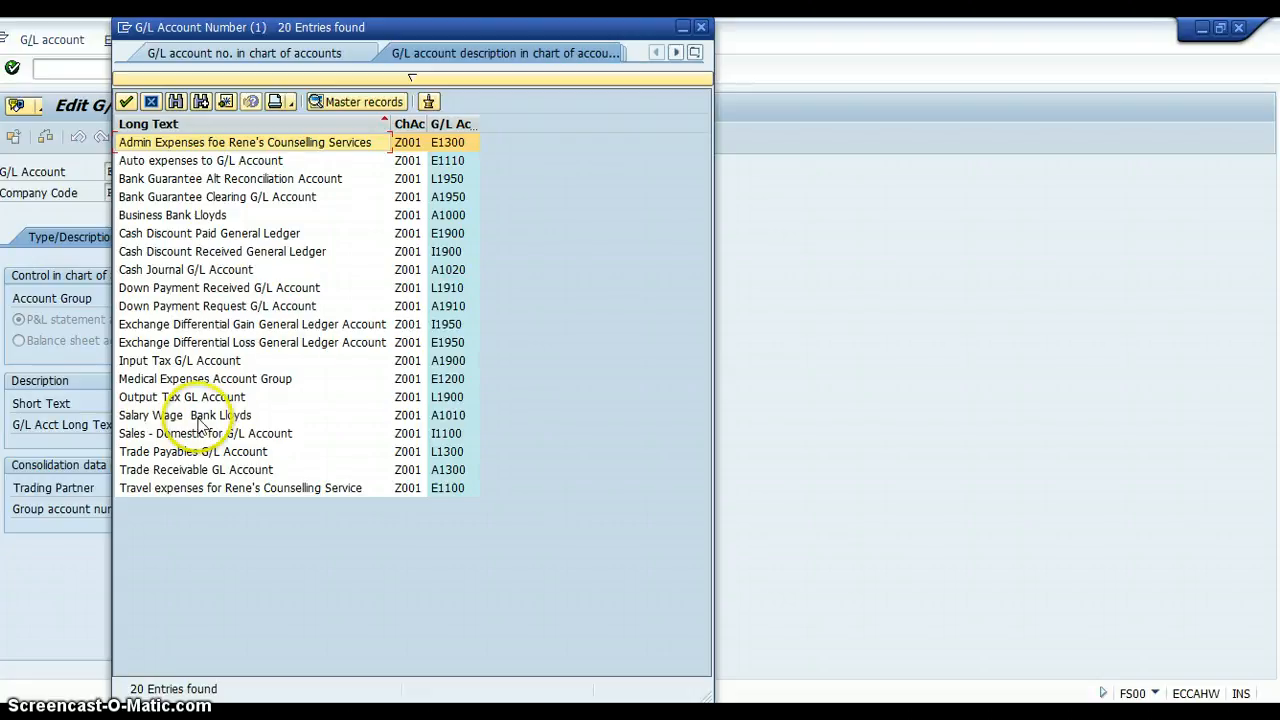
left_click(204, 432)
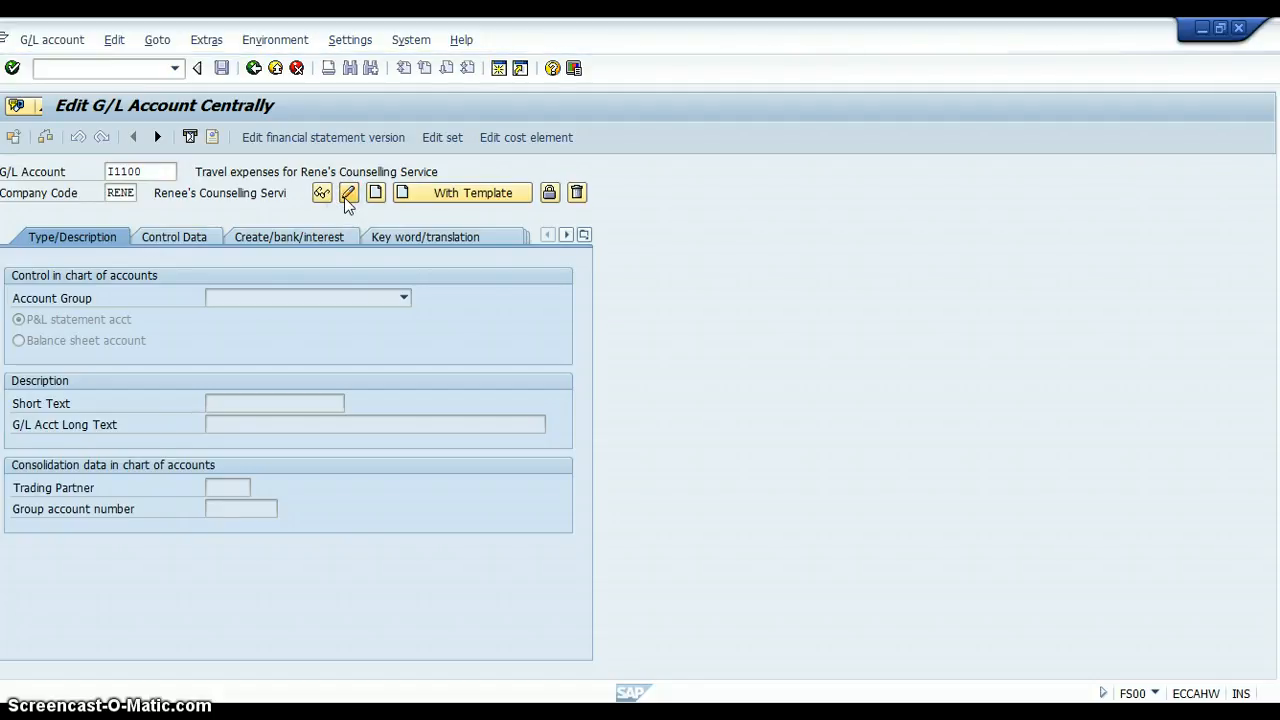
Switch I1100 to change mode, review its control data, save and acknowledge the no-changes message
left_click(348, 192)
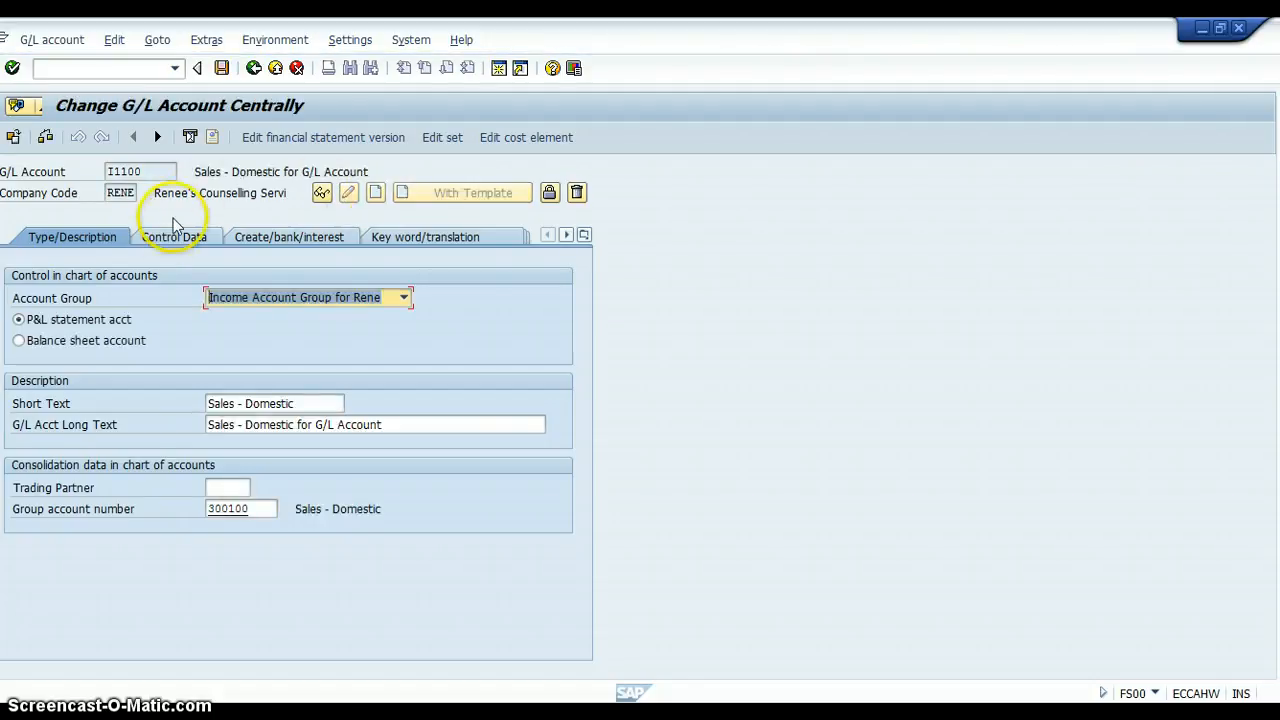
left_click(172, 236)
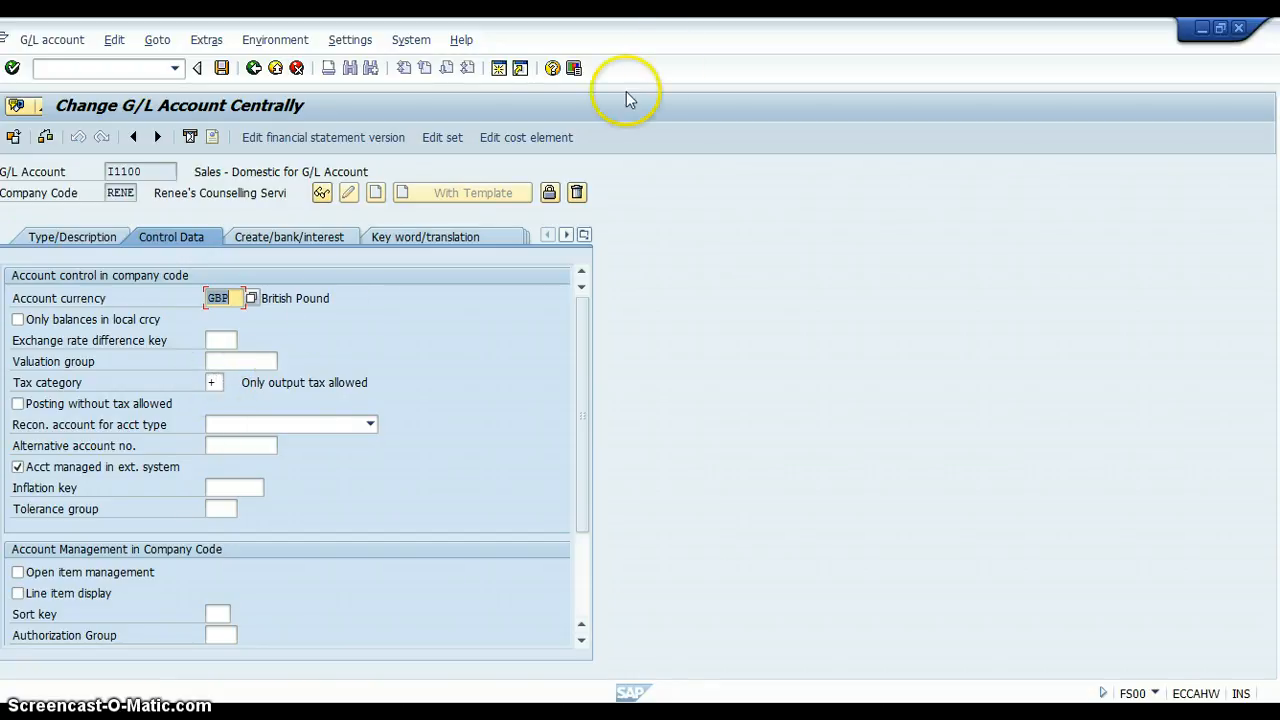
mouse_move(676, 68)
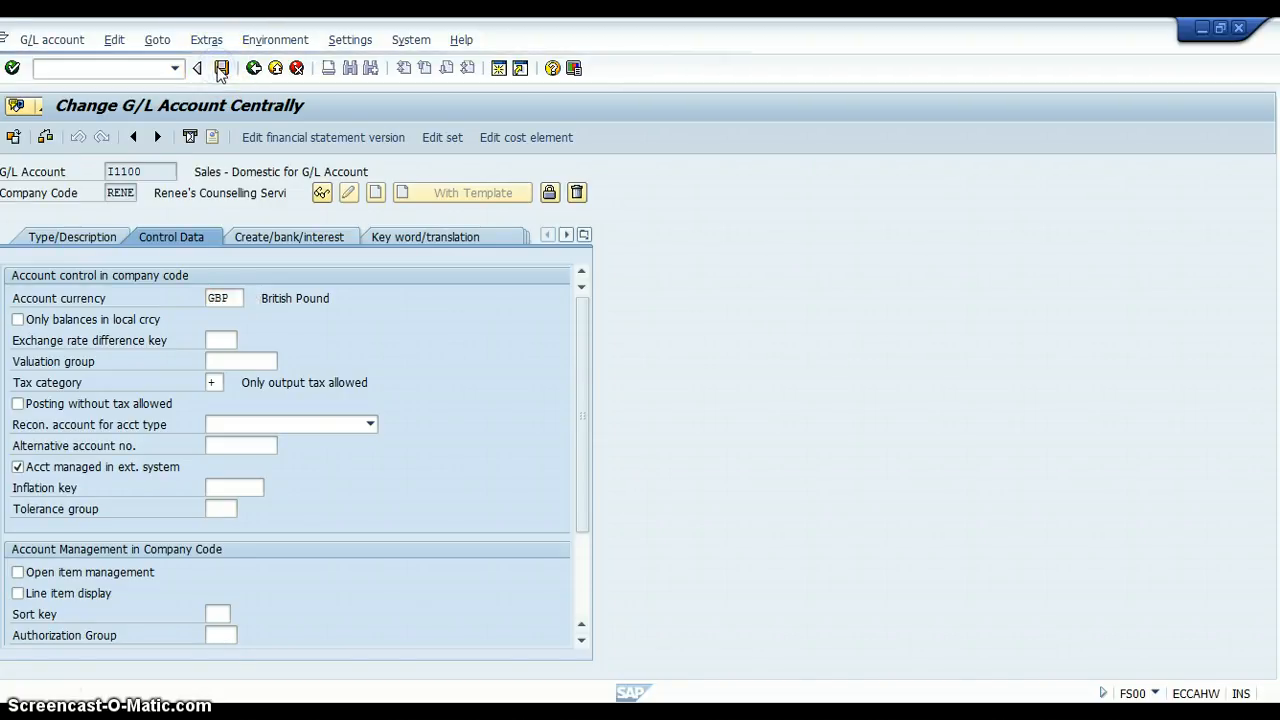
left_click(248, 68)
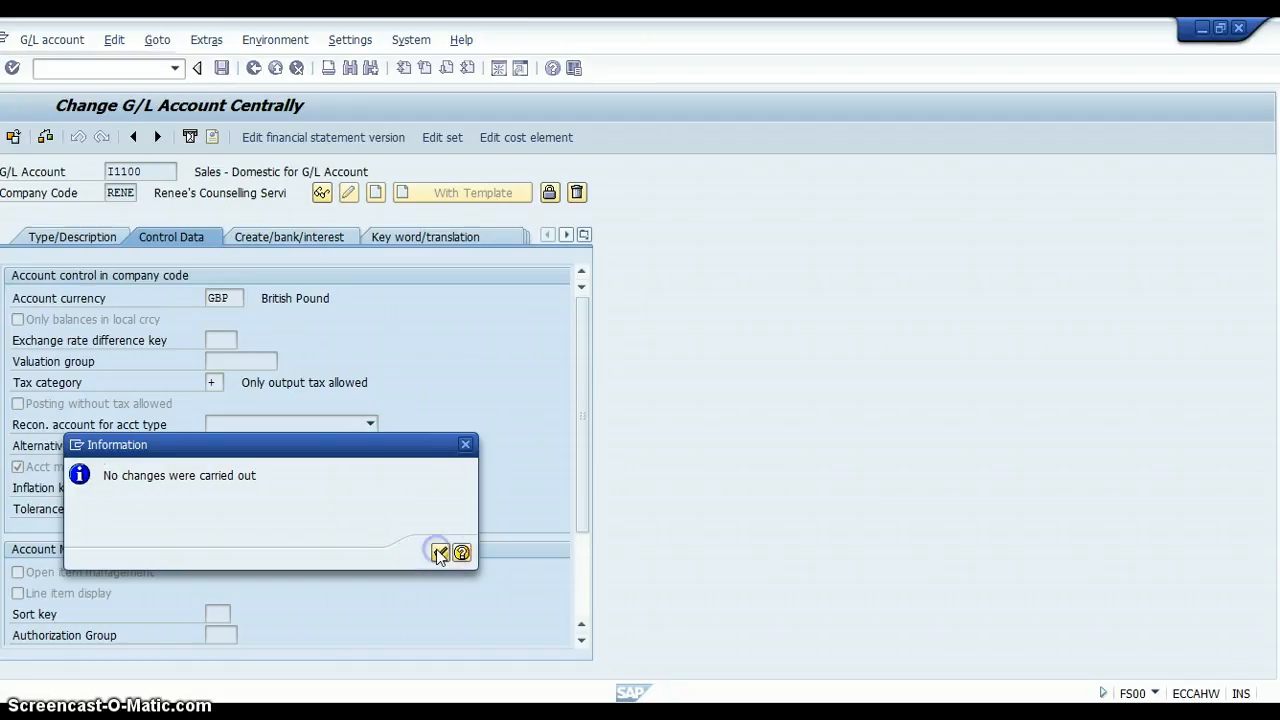
left_click(440, 552)
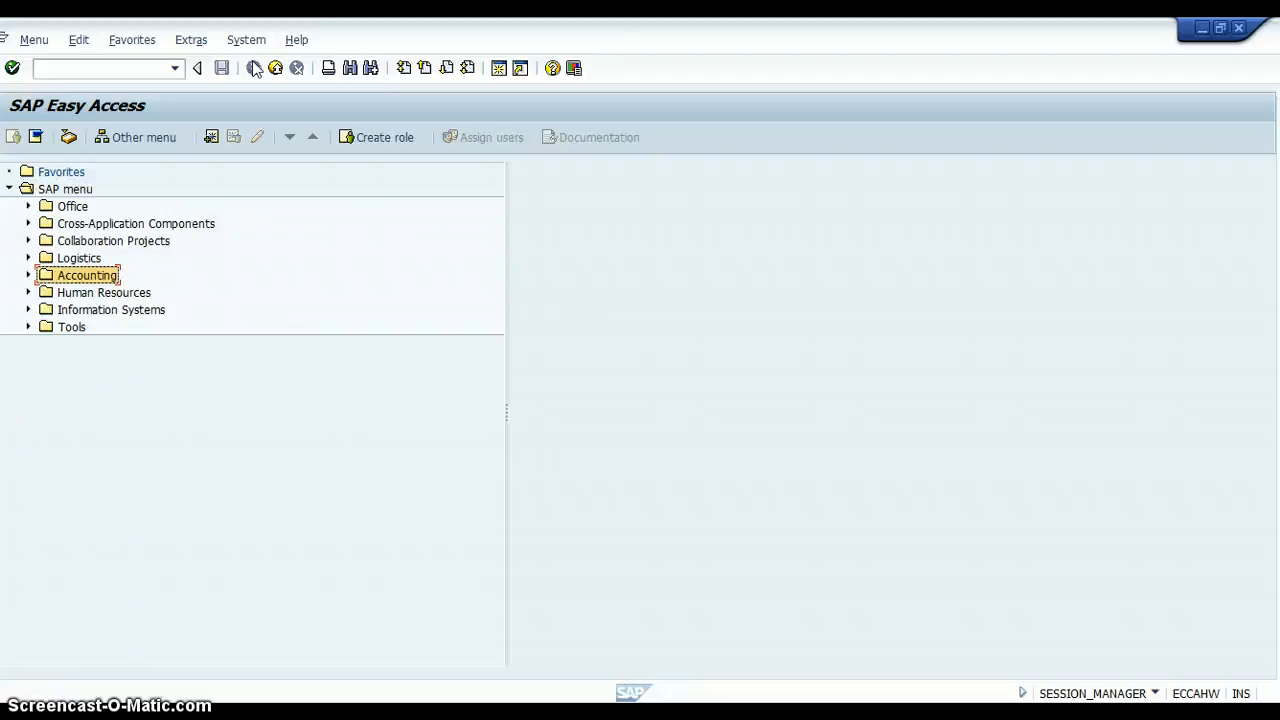
mouse_move(144, 48)
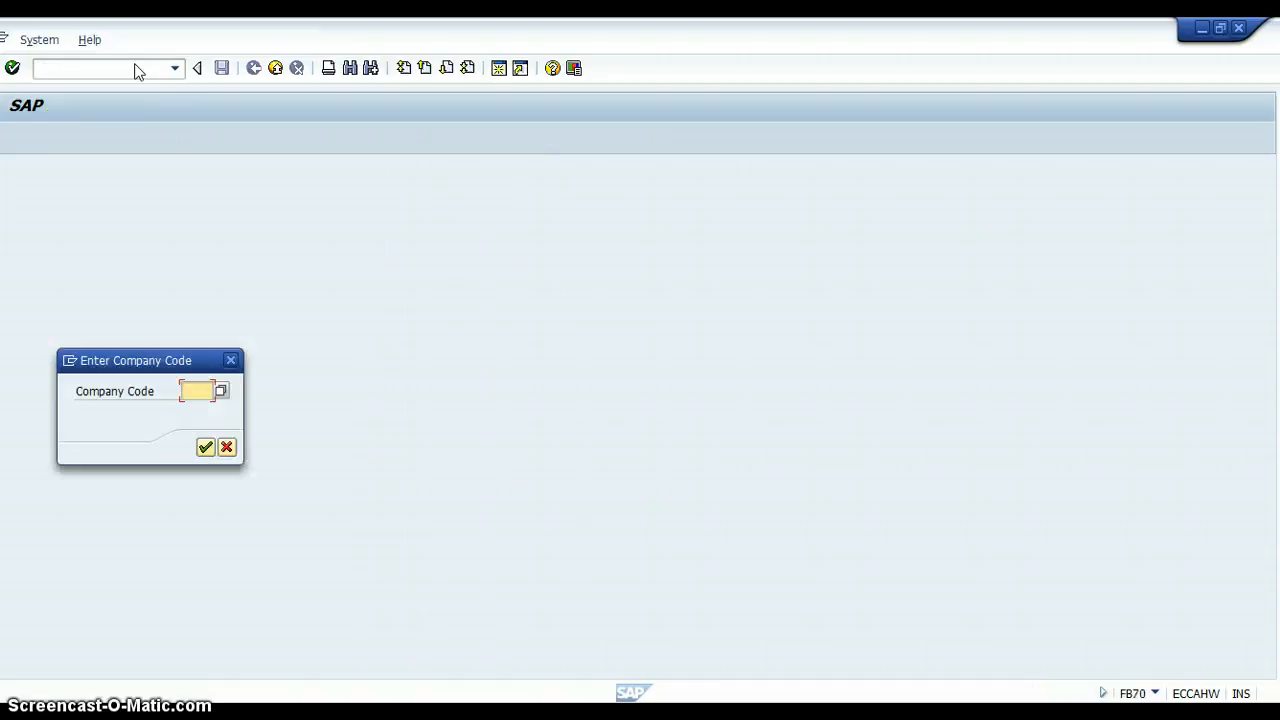
mouse_move(190, 358)
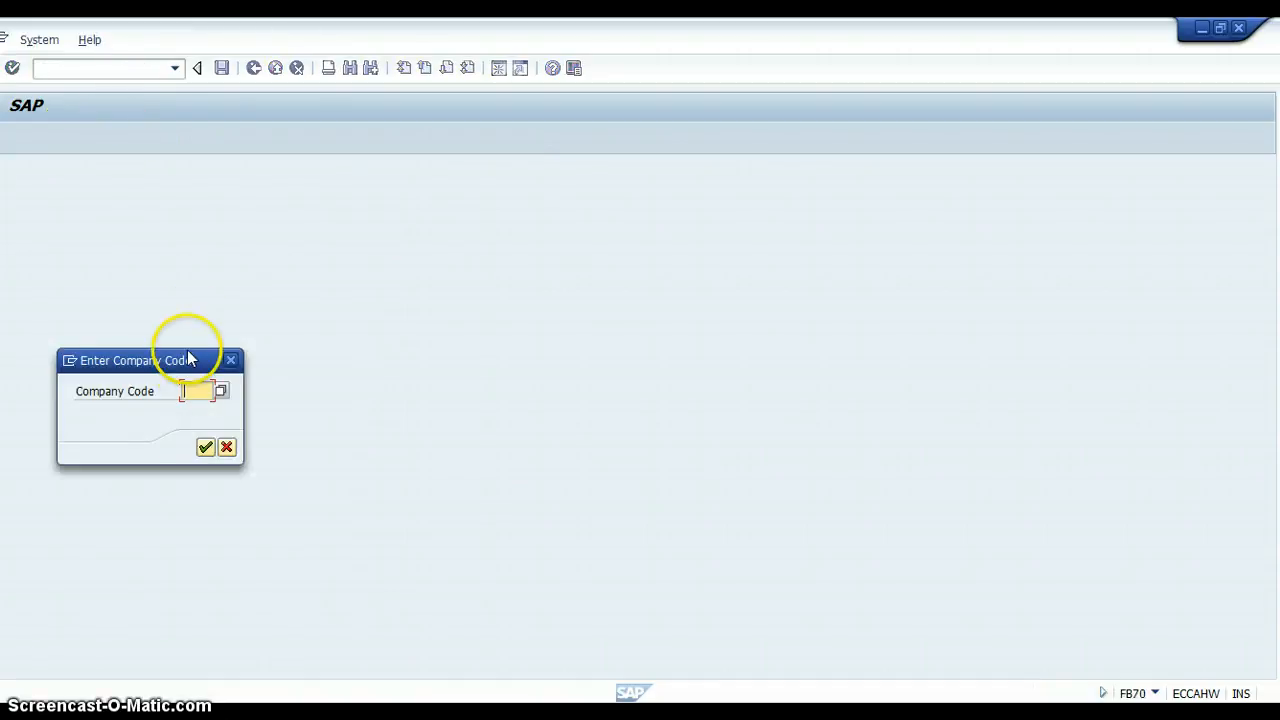
left_click(192, 390)
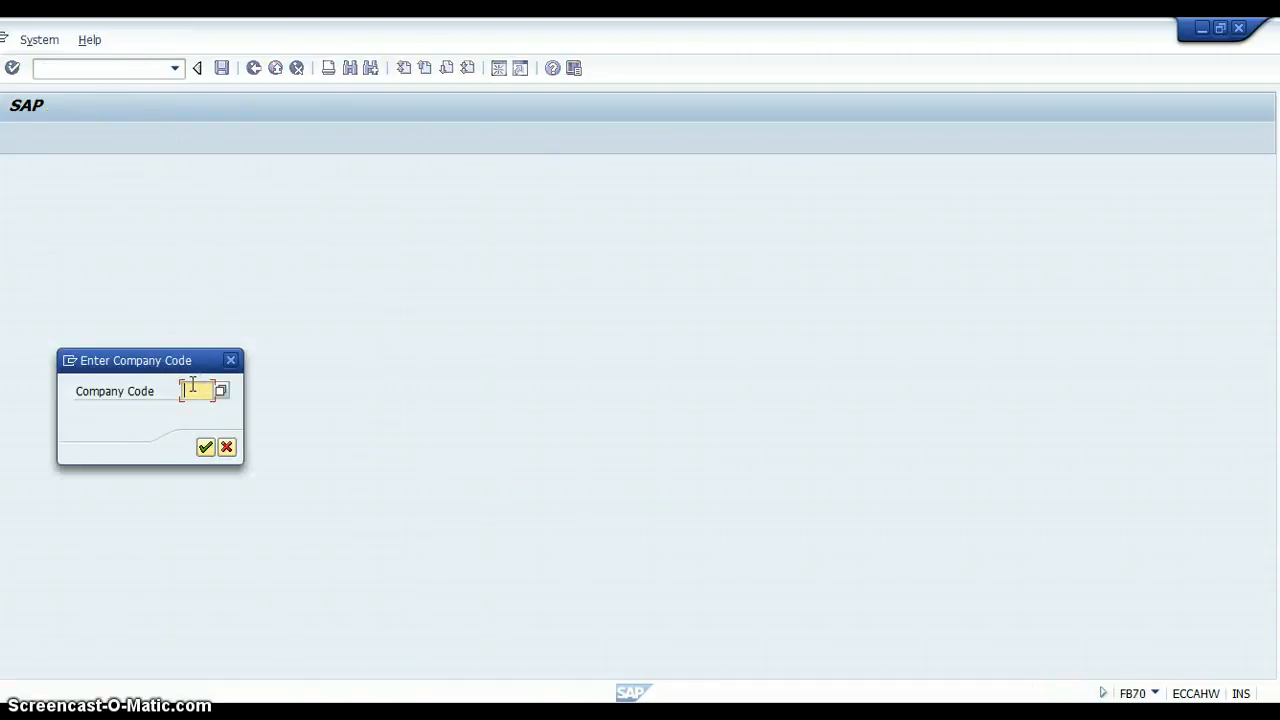
type("Rene")
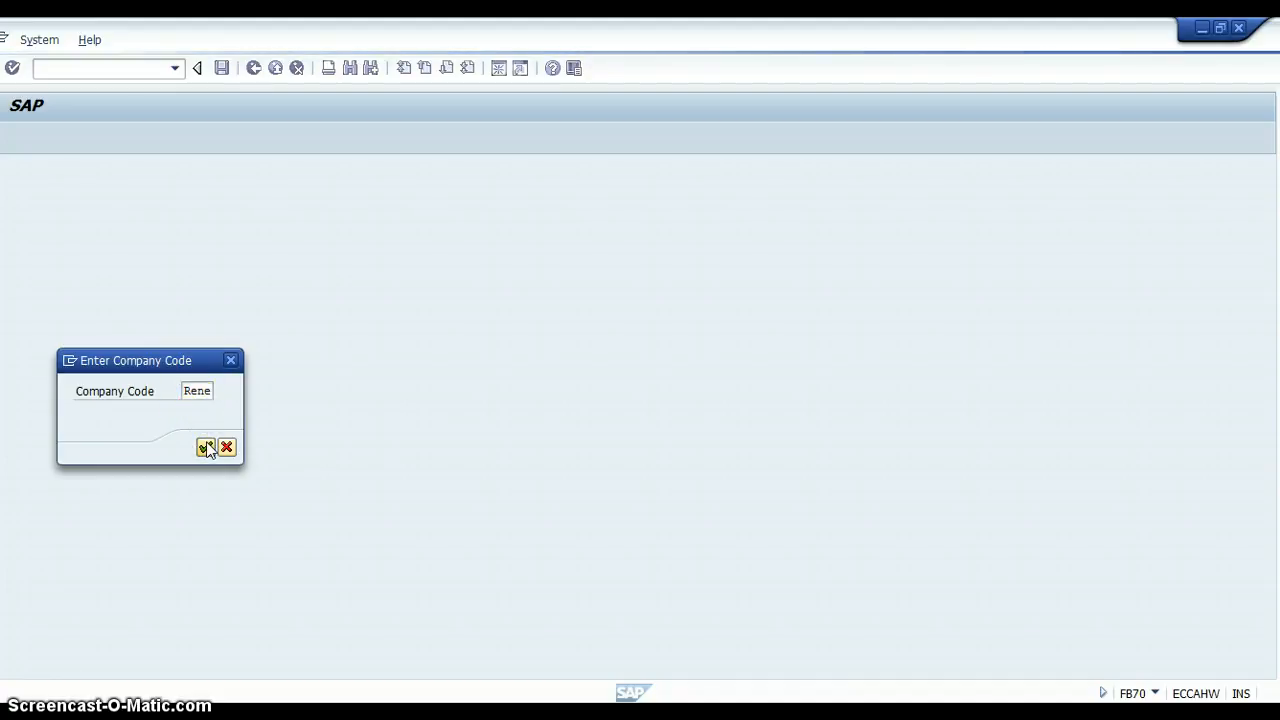
left_click(208, 446)
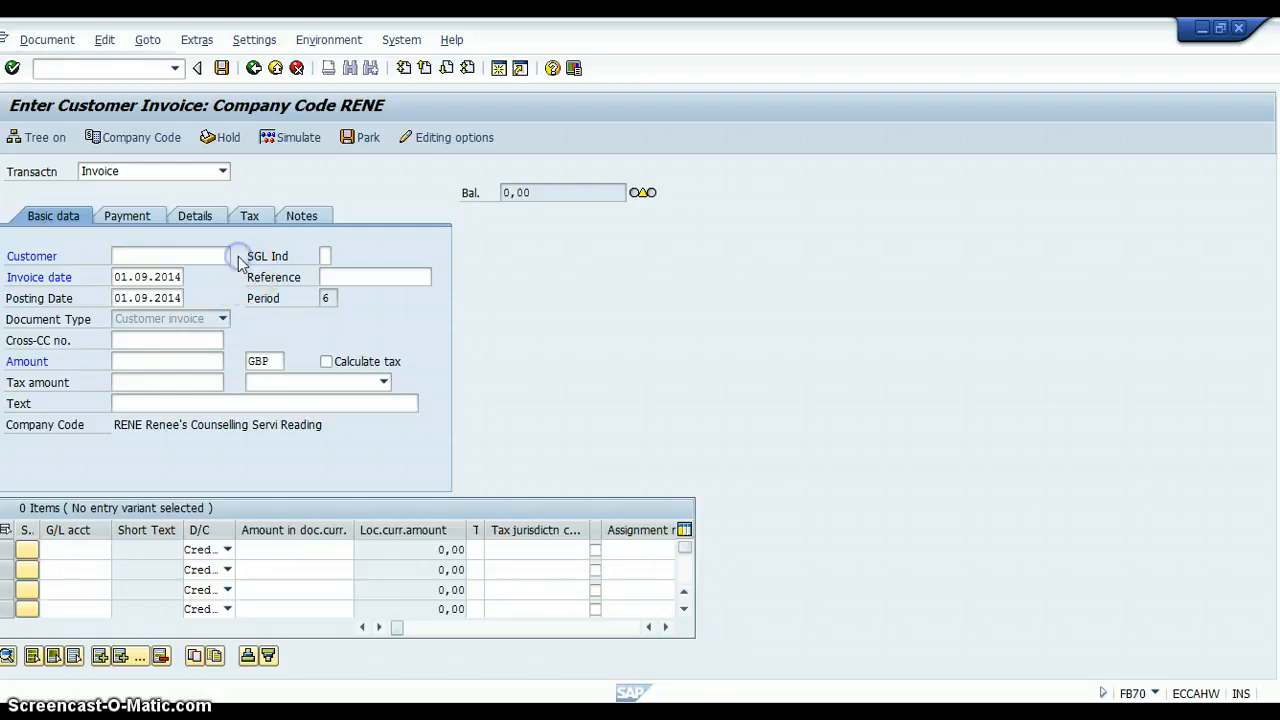
left_click(226, 256)
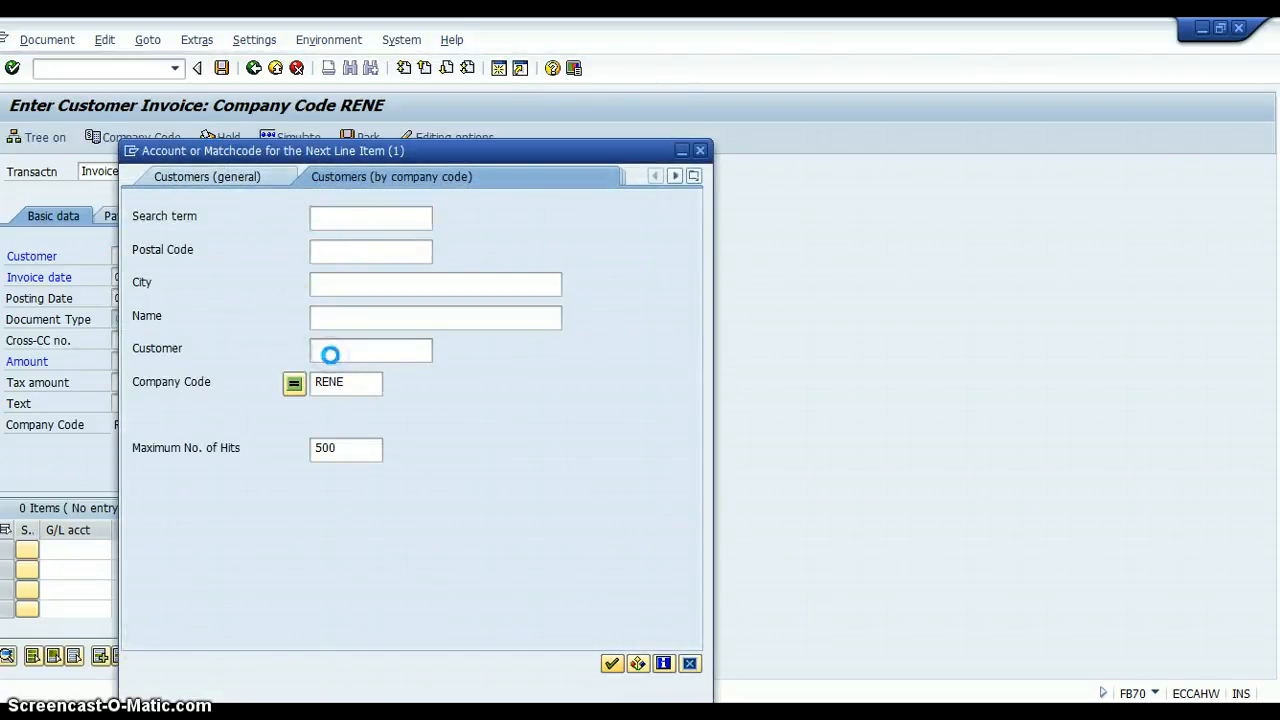
left_click(612, 664)
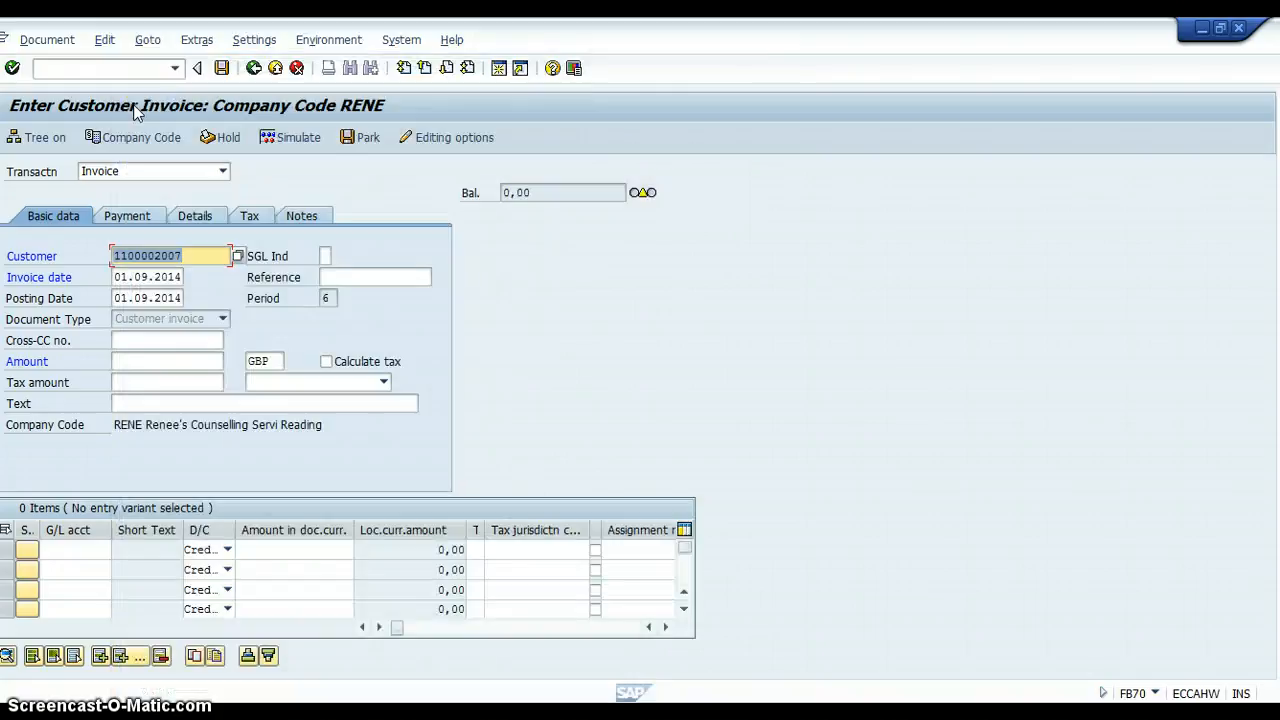
Enter invoice amount 1200 GBP with Calculate tax ticked
left_click(164, 360)
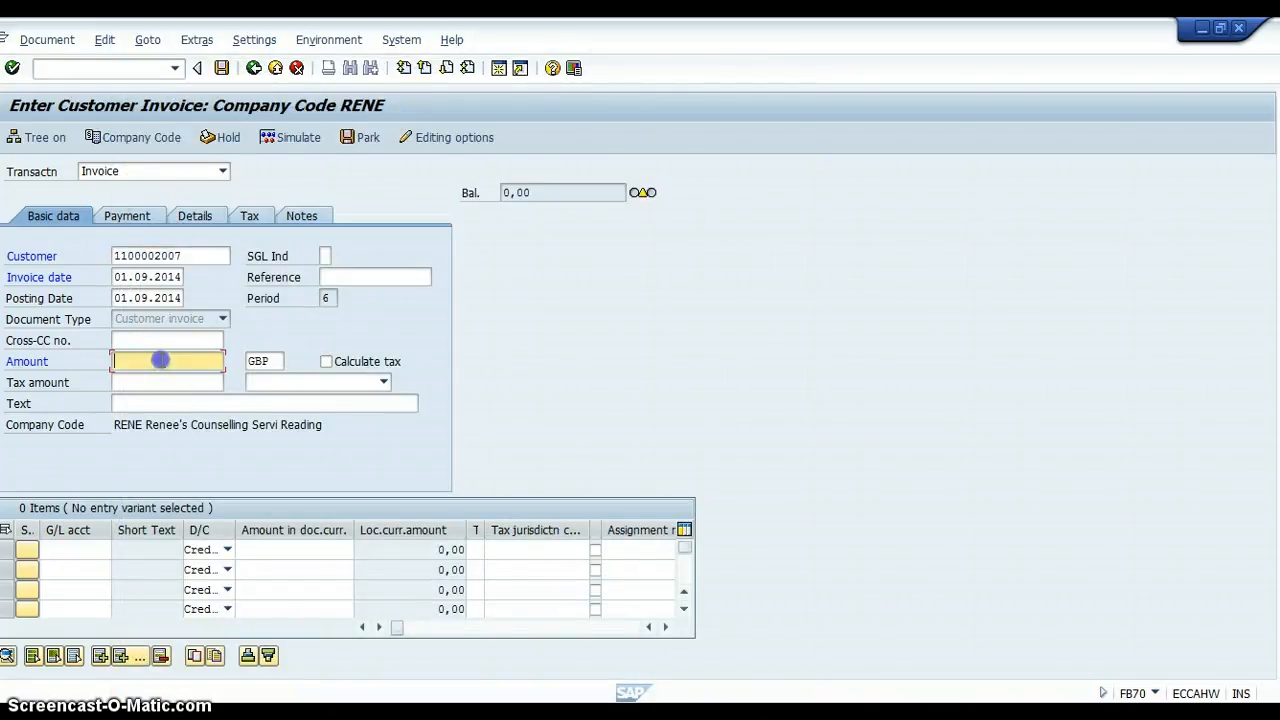
type("1200")
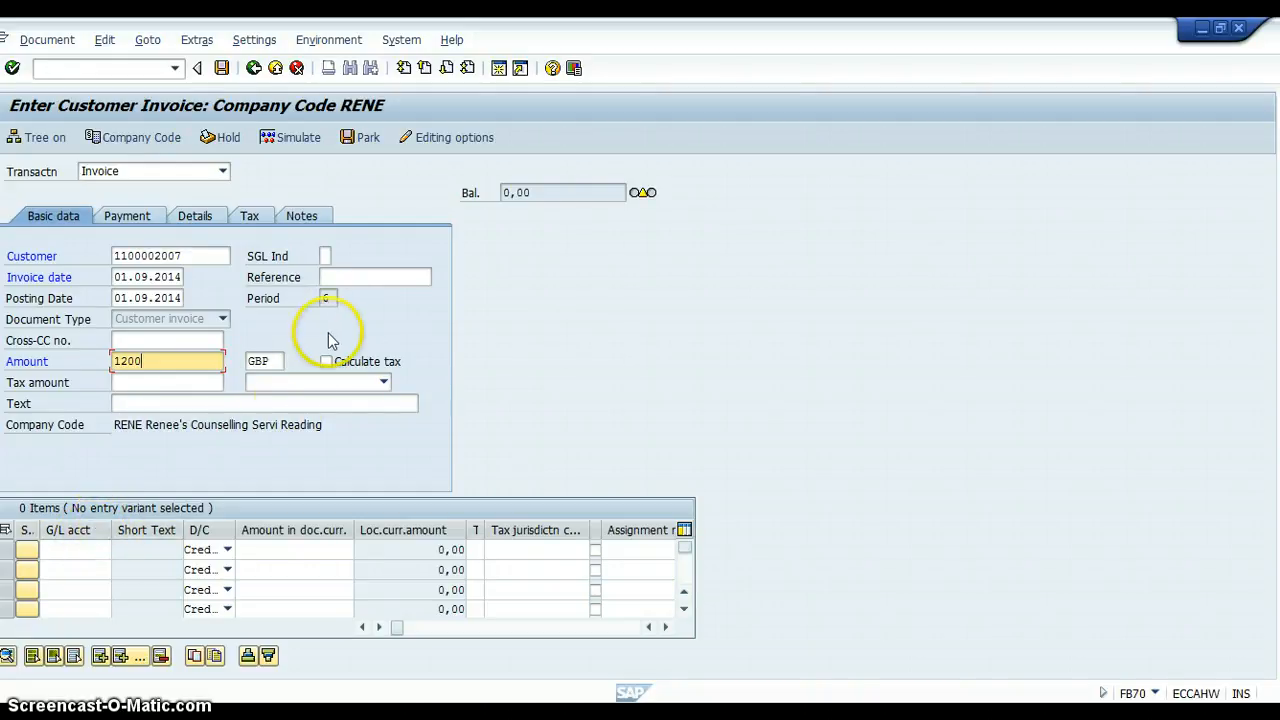
left_click(326, 360)
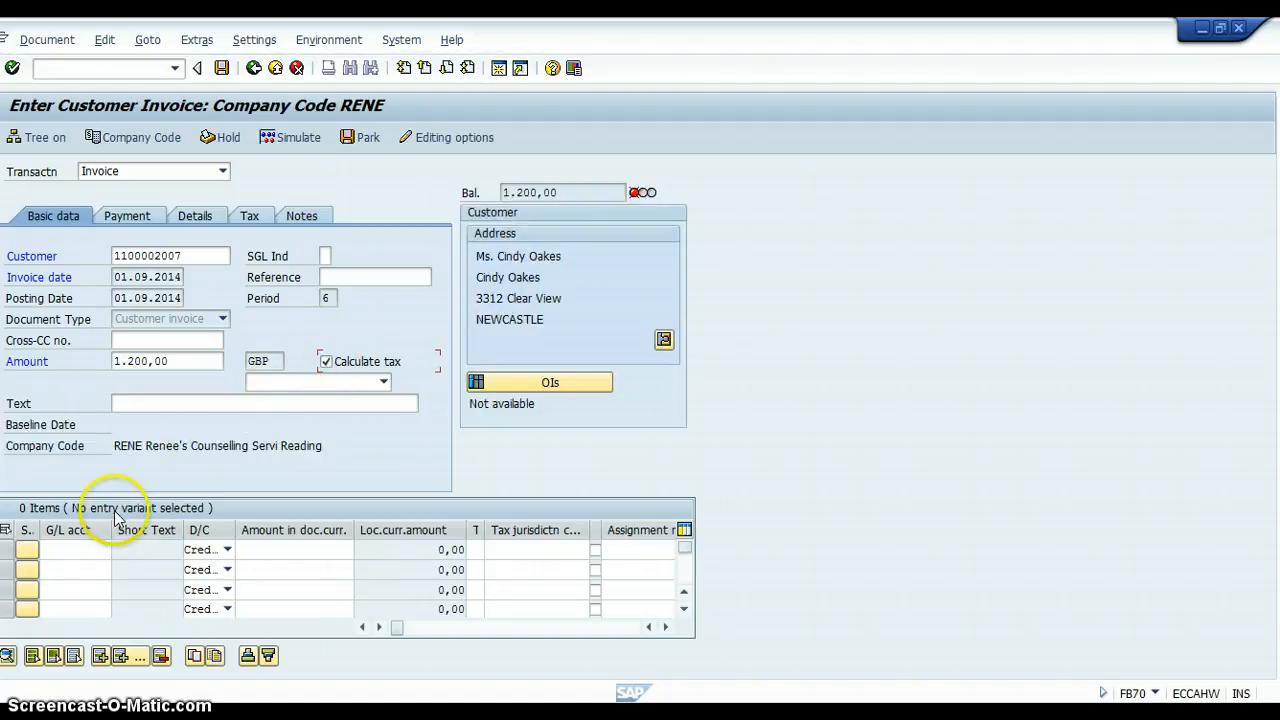
Assign G/L account I1100 Sales - Domestic to the first item with amount 1200
left_click(76, 558)
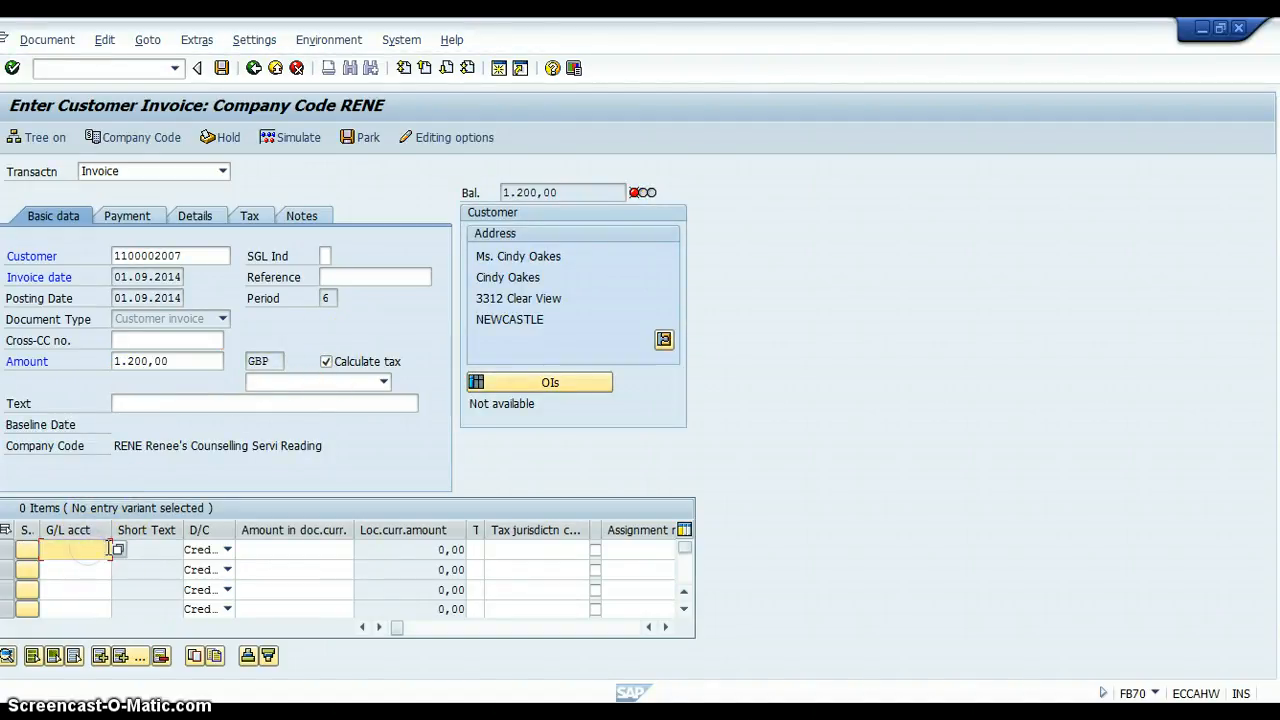
left_click(118, 548)
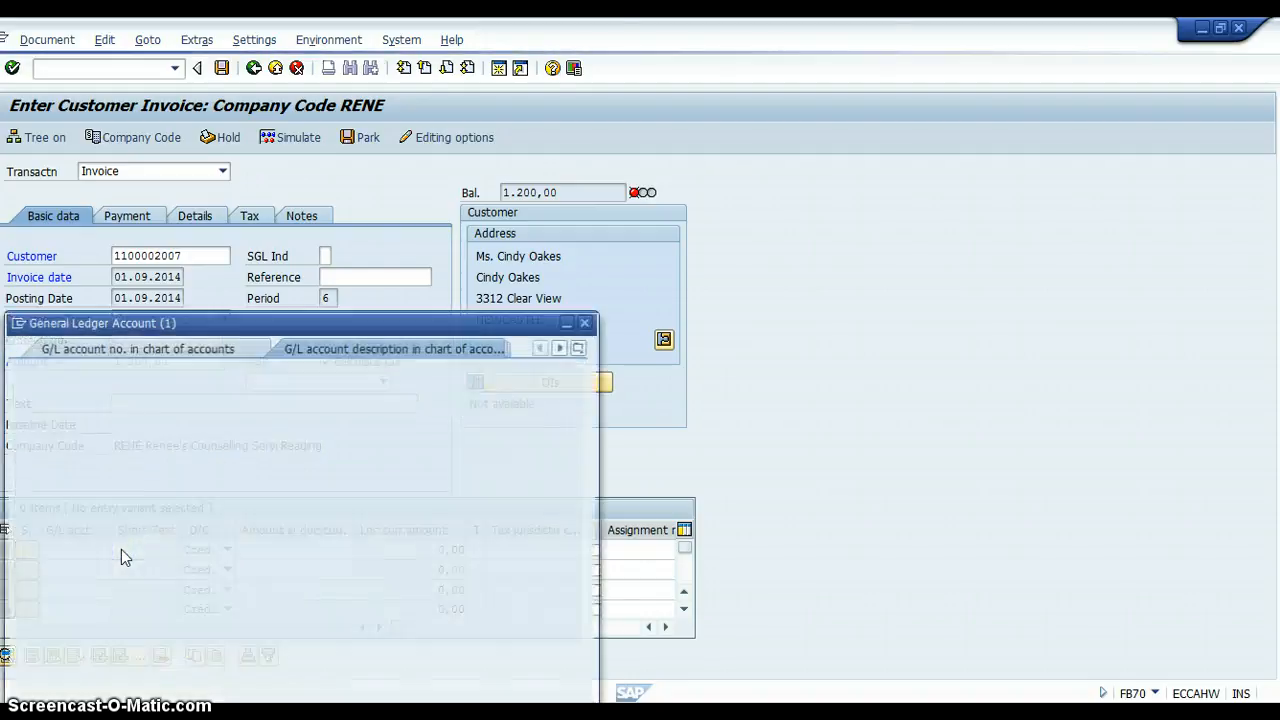
left_click(392, 348)
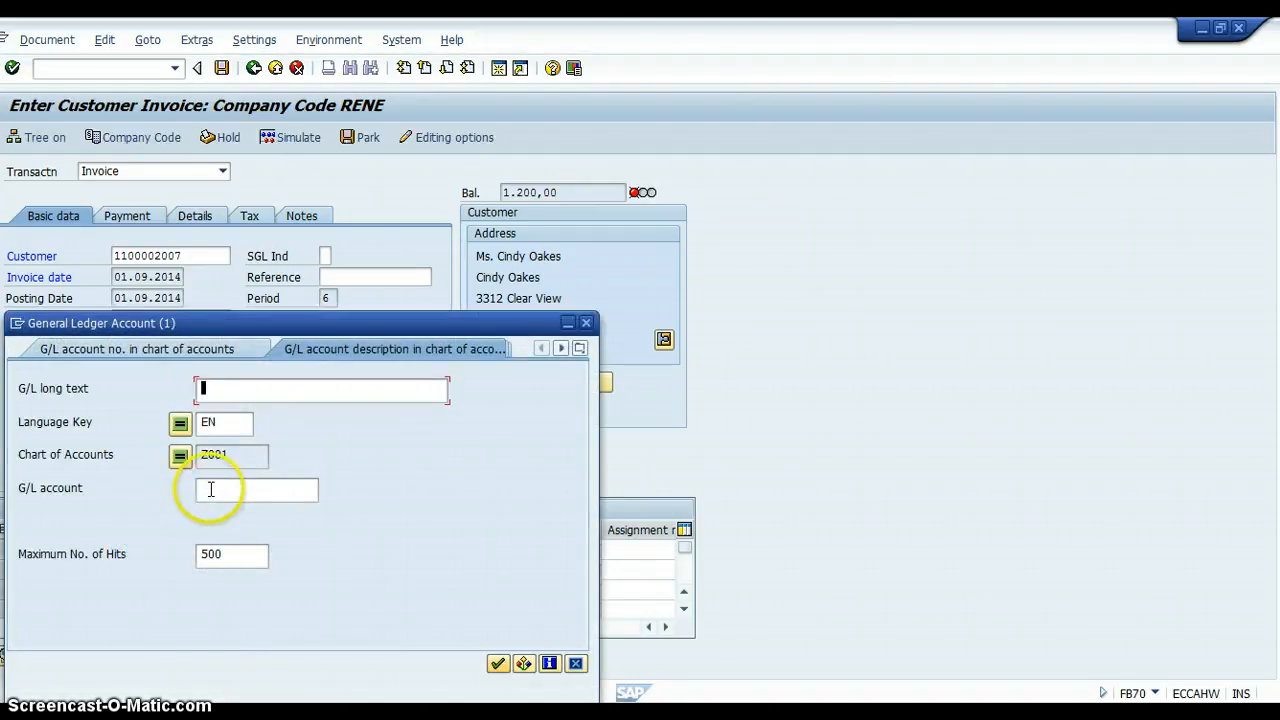
left_click(496, 664)
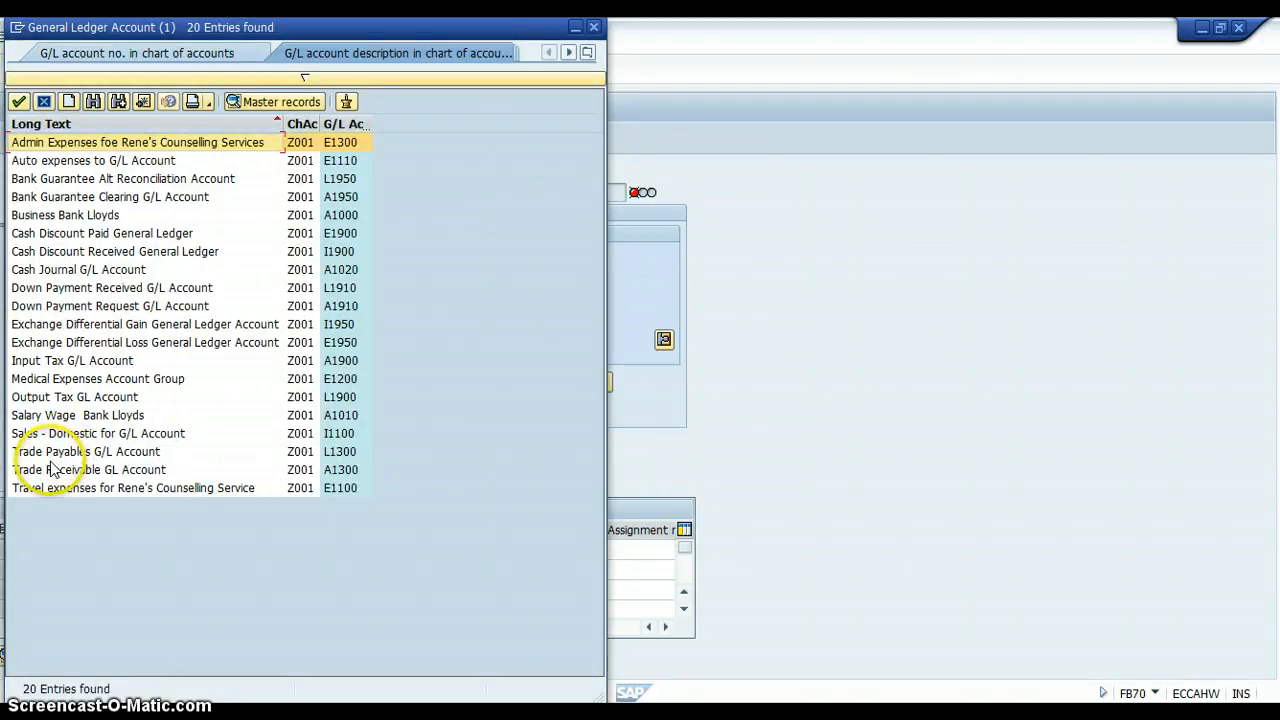
left_click(98, 432)
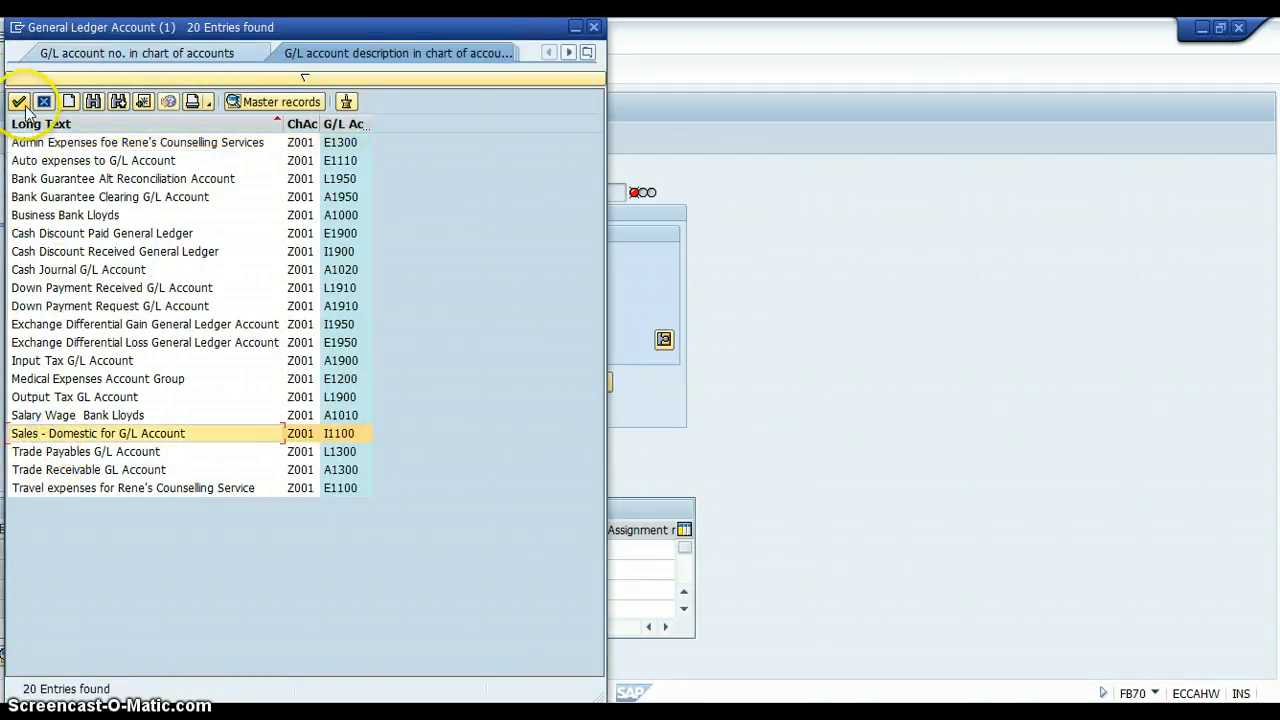
double_click(98, 432)
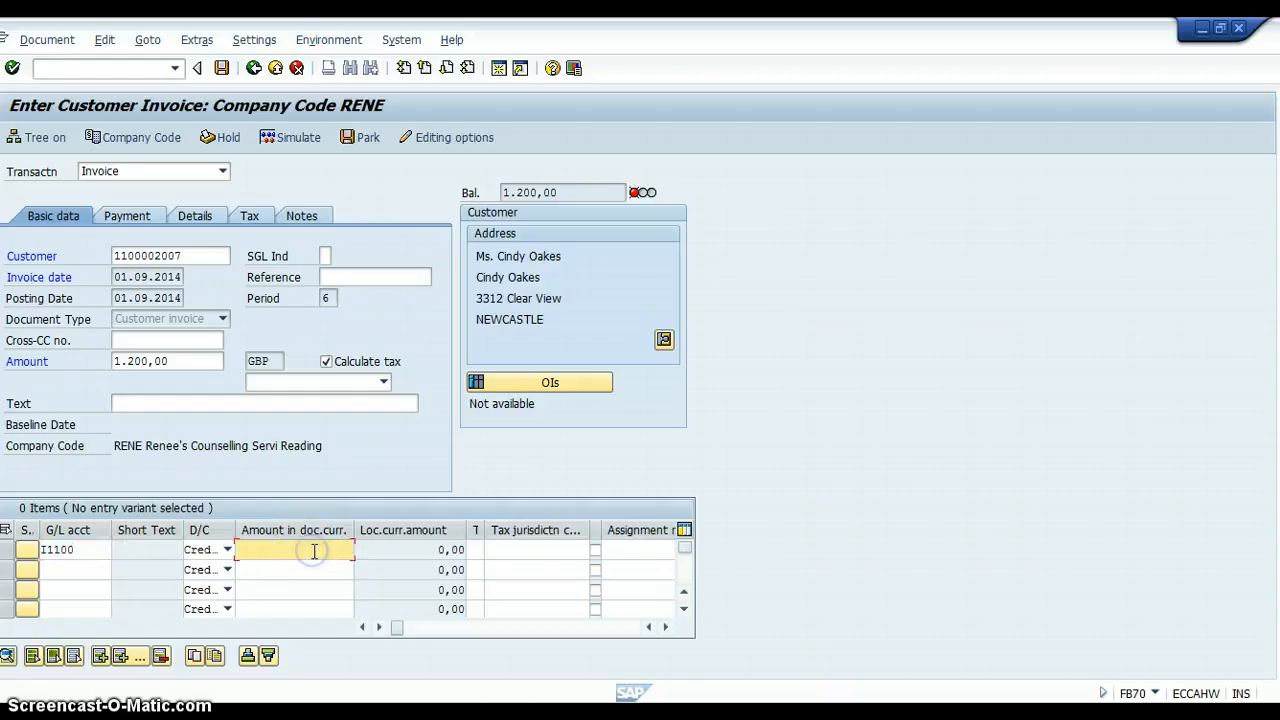
type("1200")
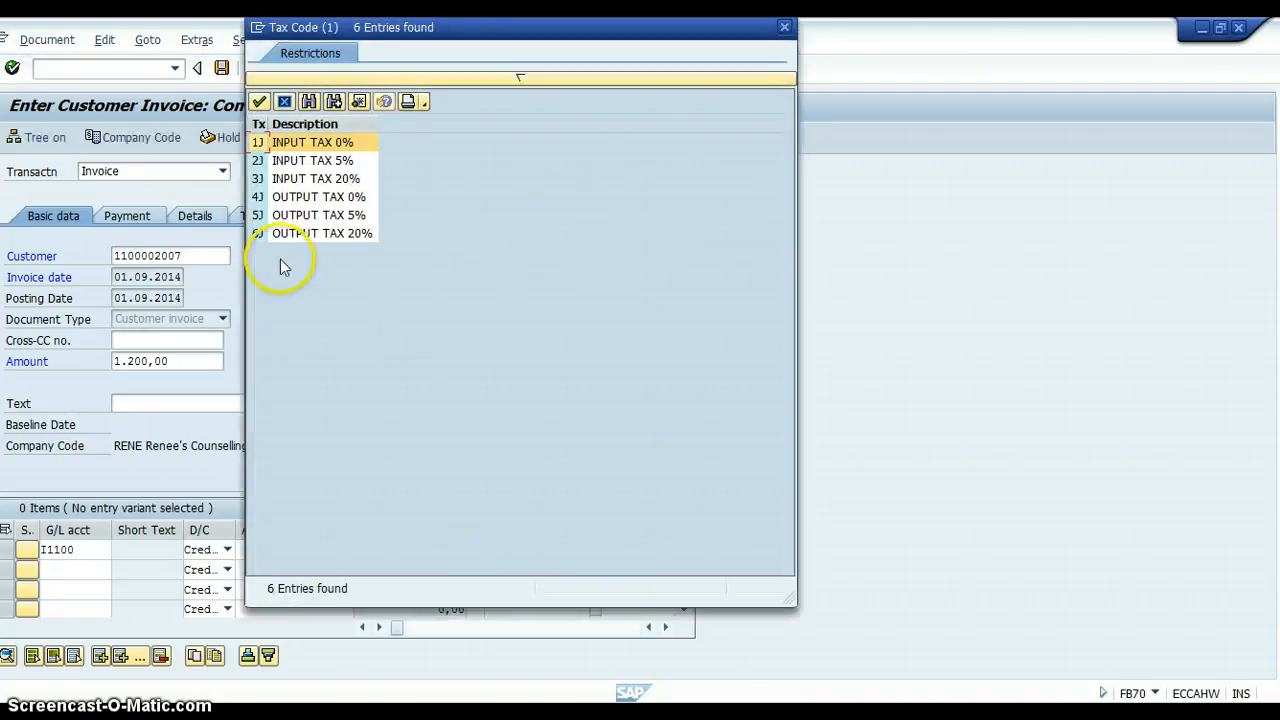
Choose tax code Output Tax 20% and confirm Calculate tax on the Tax tab, giving a 200.00 tax total
left_click(320, 232)
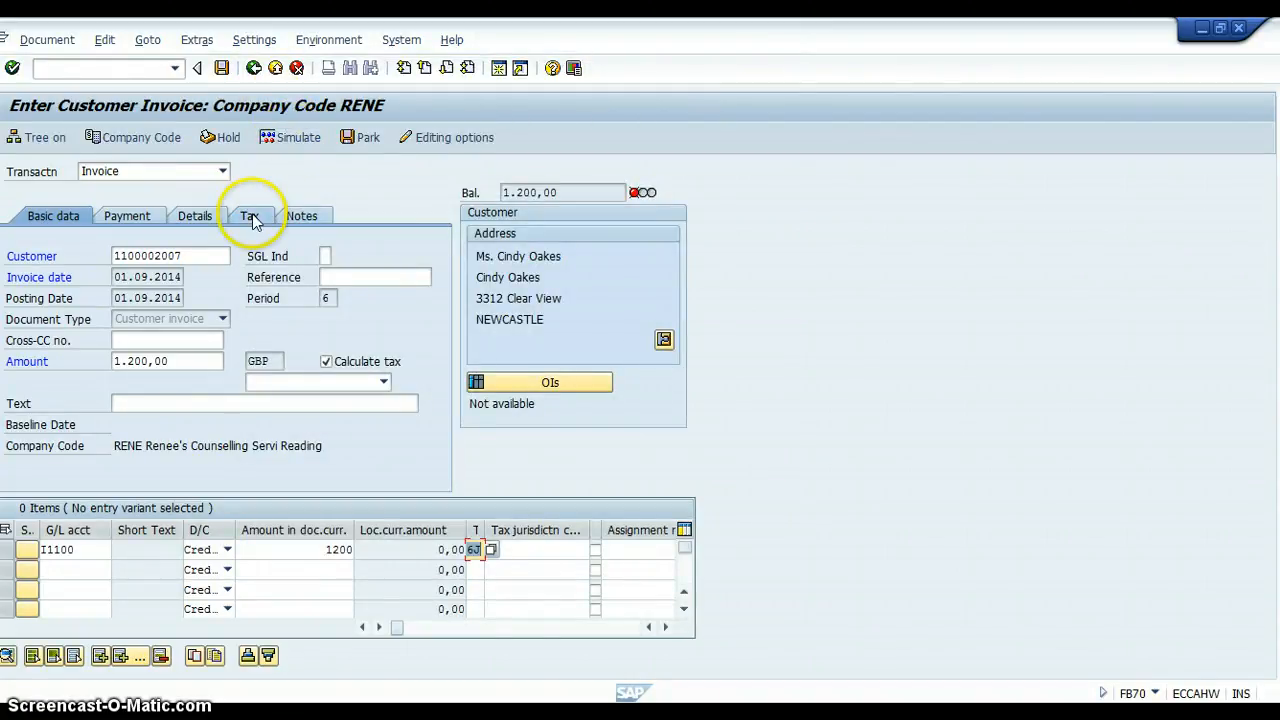
left_click(248, 216)
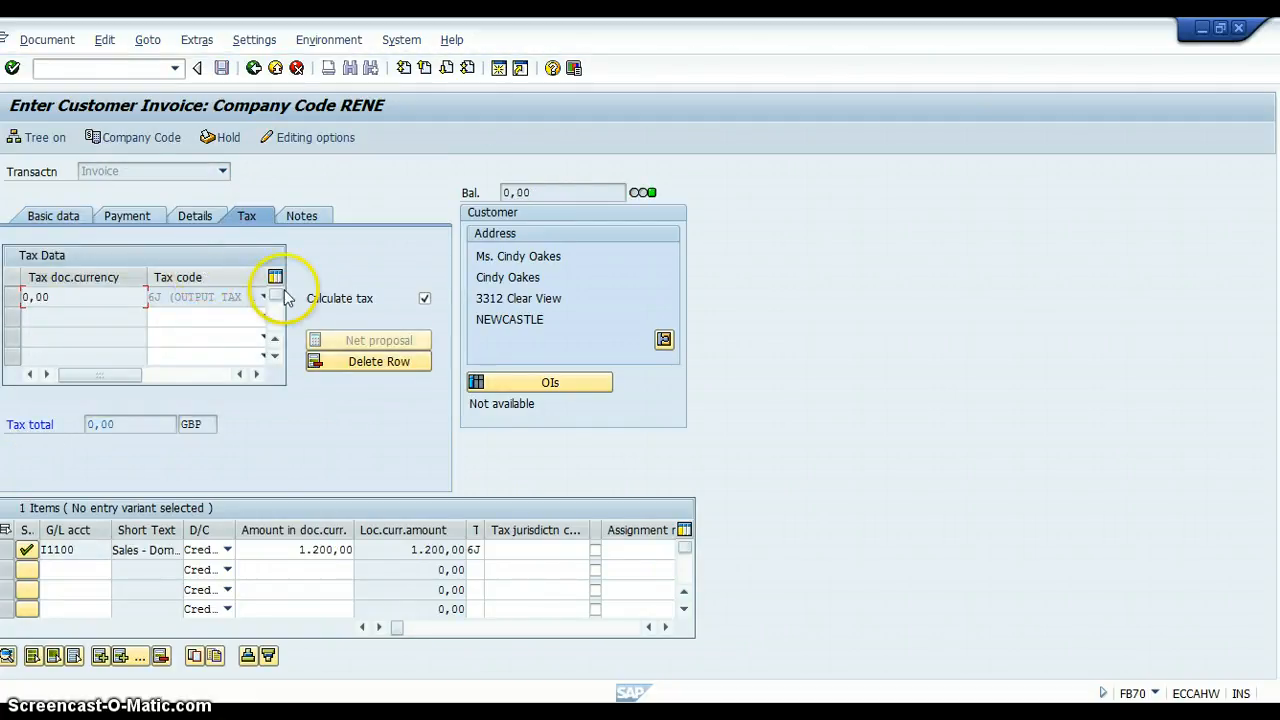
mouse_move(356, 324)
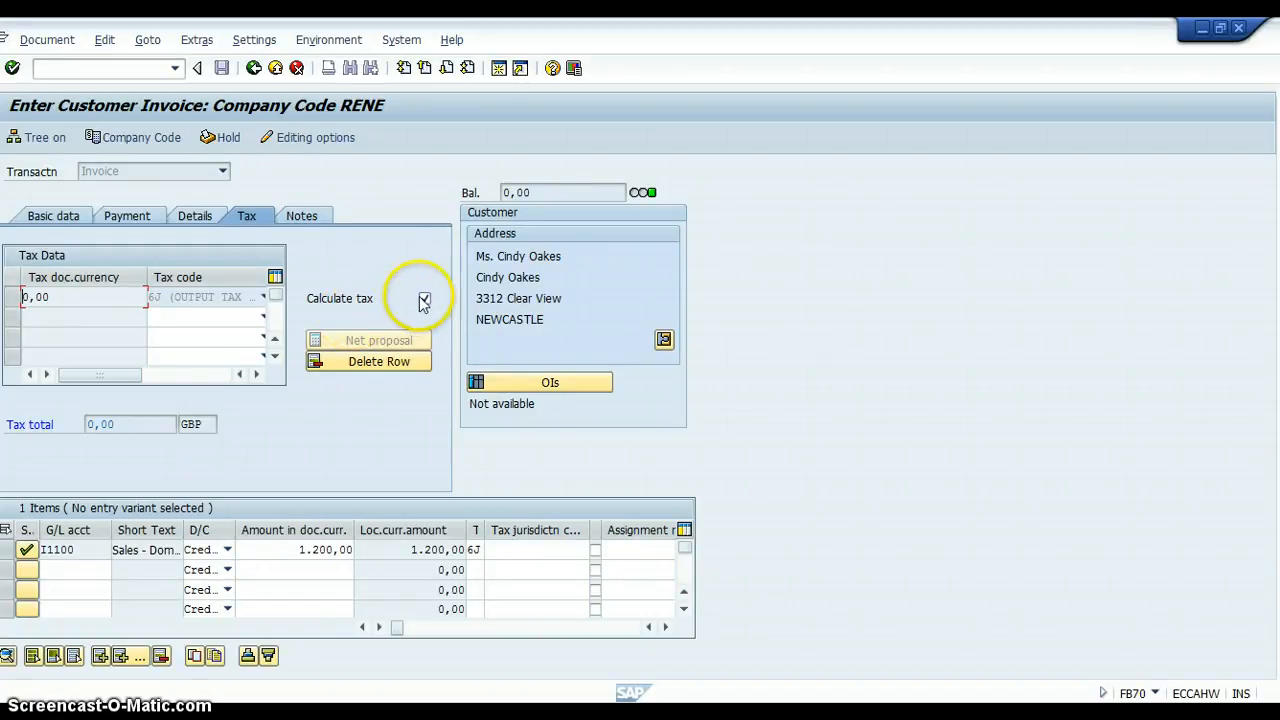
left_click(420, 298)
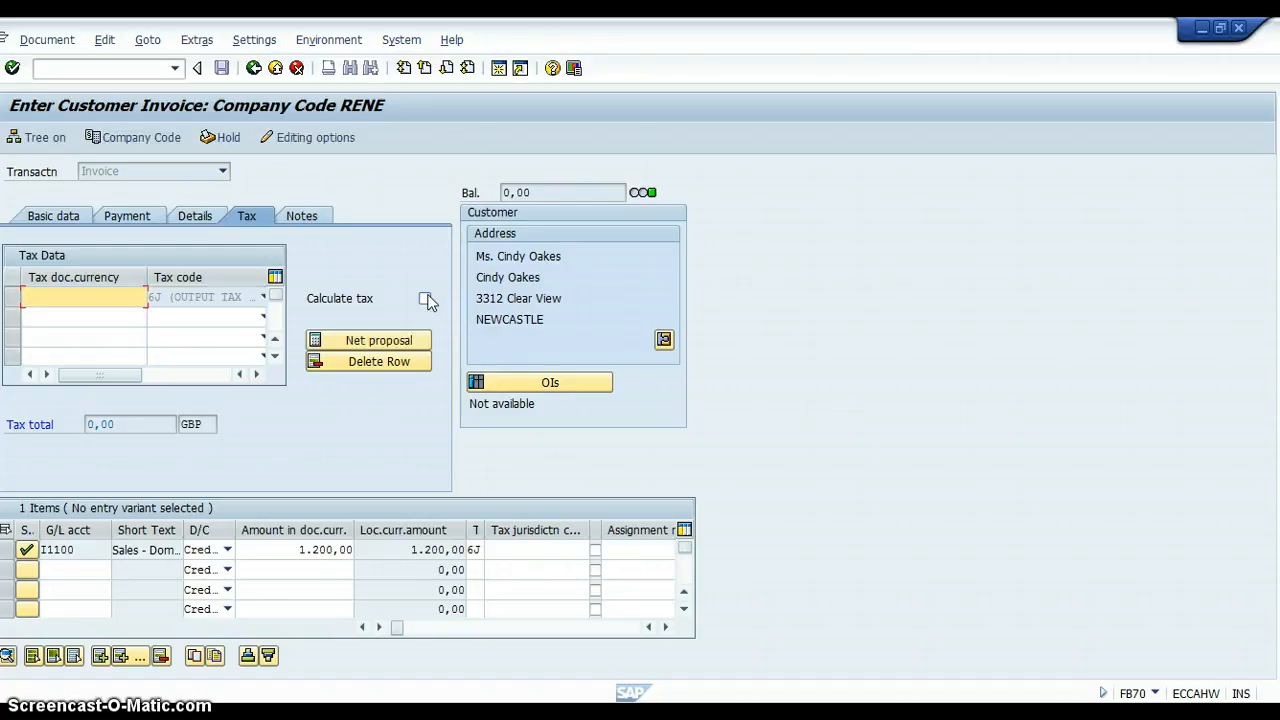
left_click(424, 300)
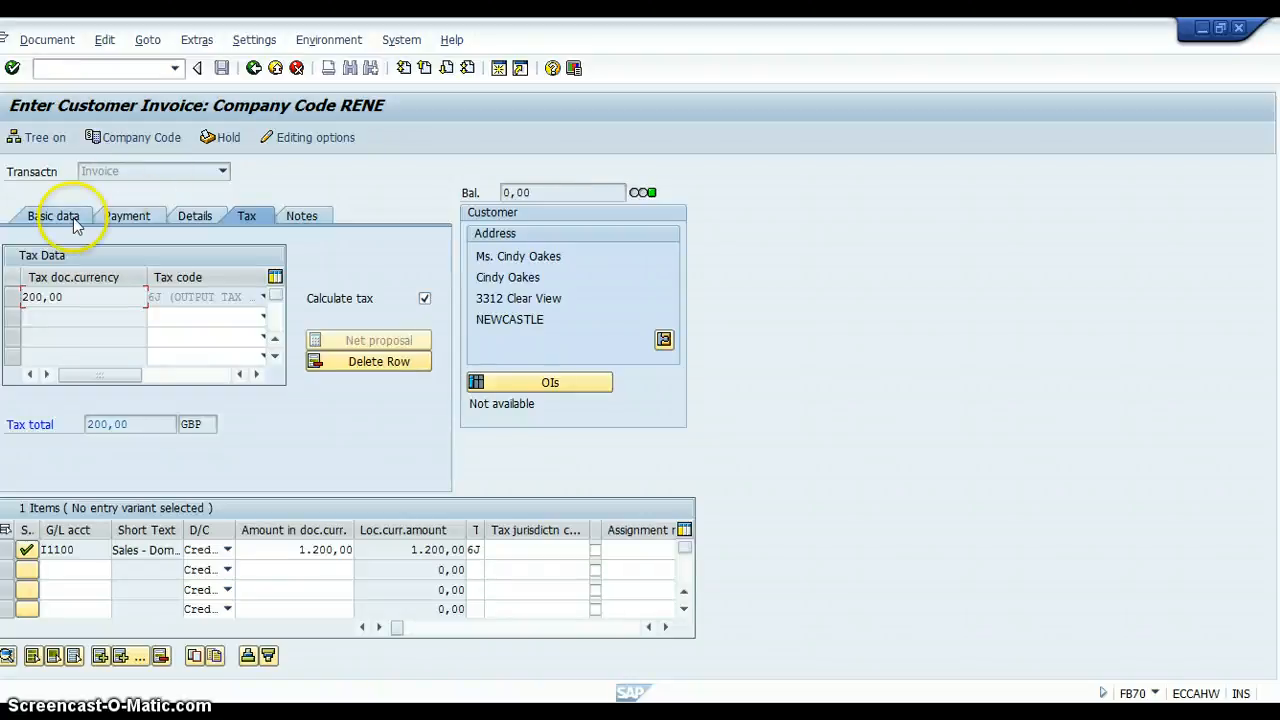
Simulate the invoice to check the 1,200 / 1,000 / 200 split, then post it
left_click(52, 216)
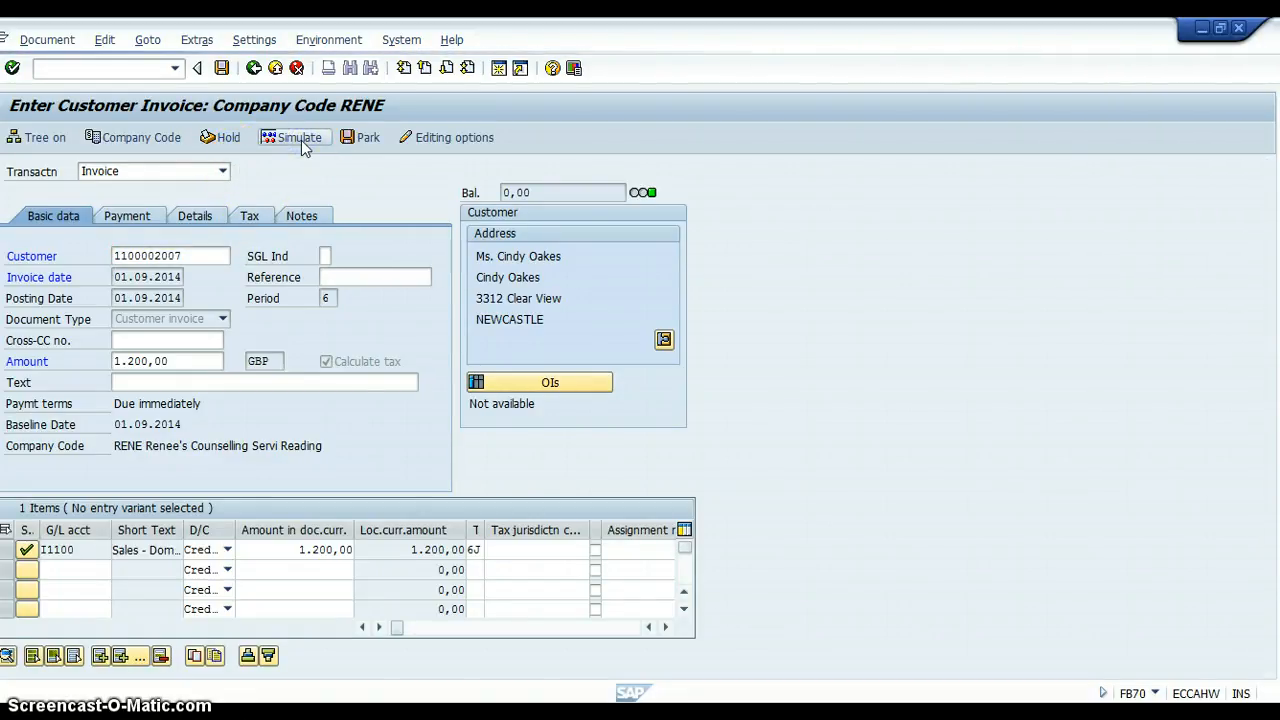
left_click(292, 136)
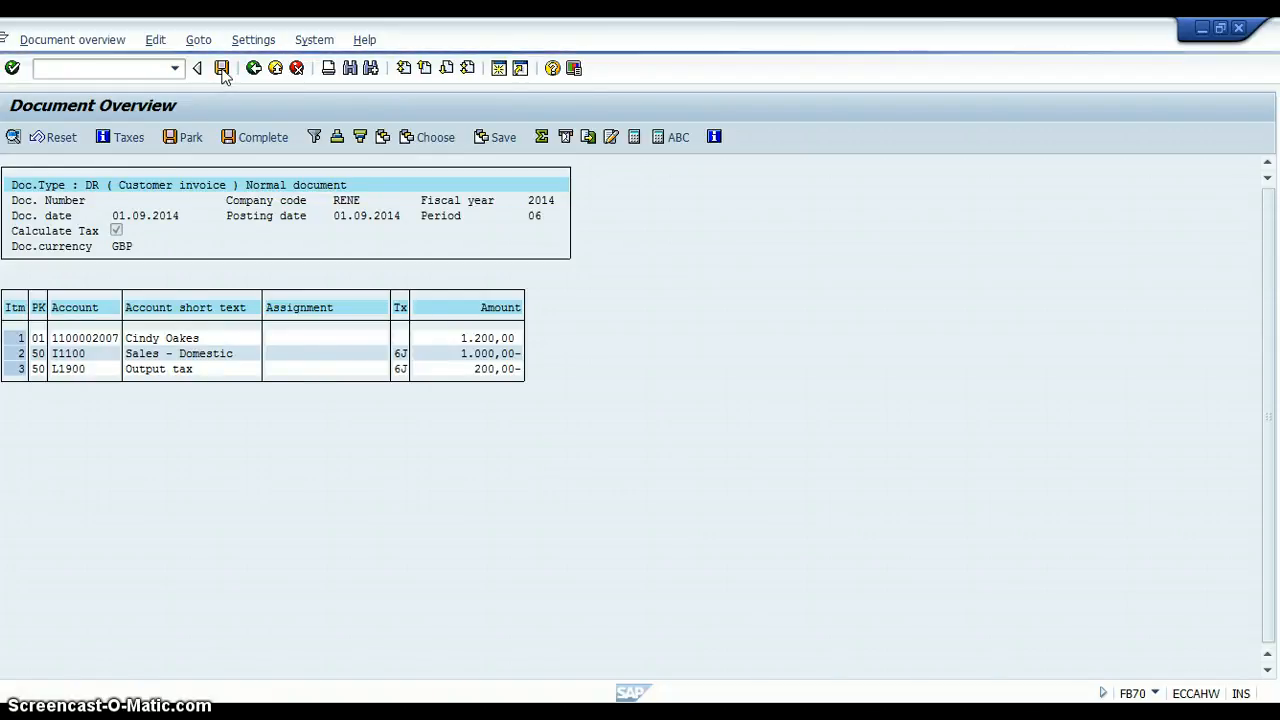
left_click(224, 68)
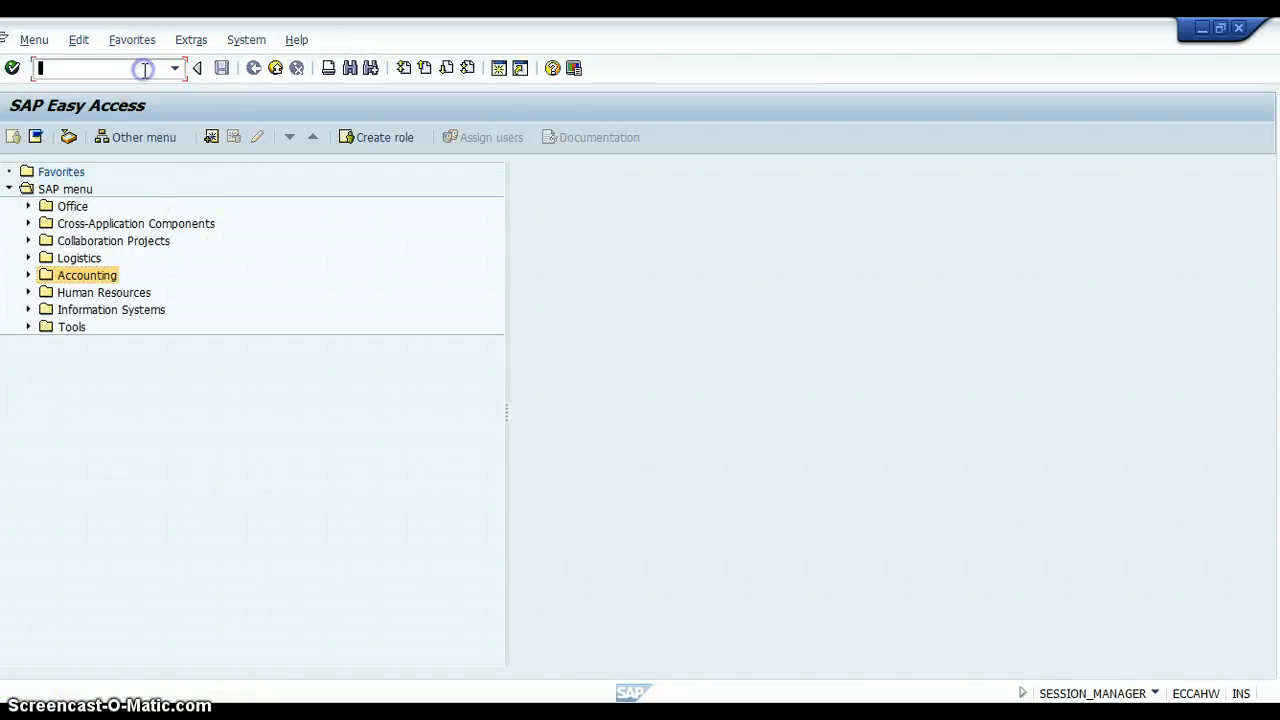
mouse_move(144, 68)
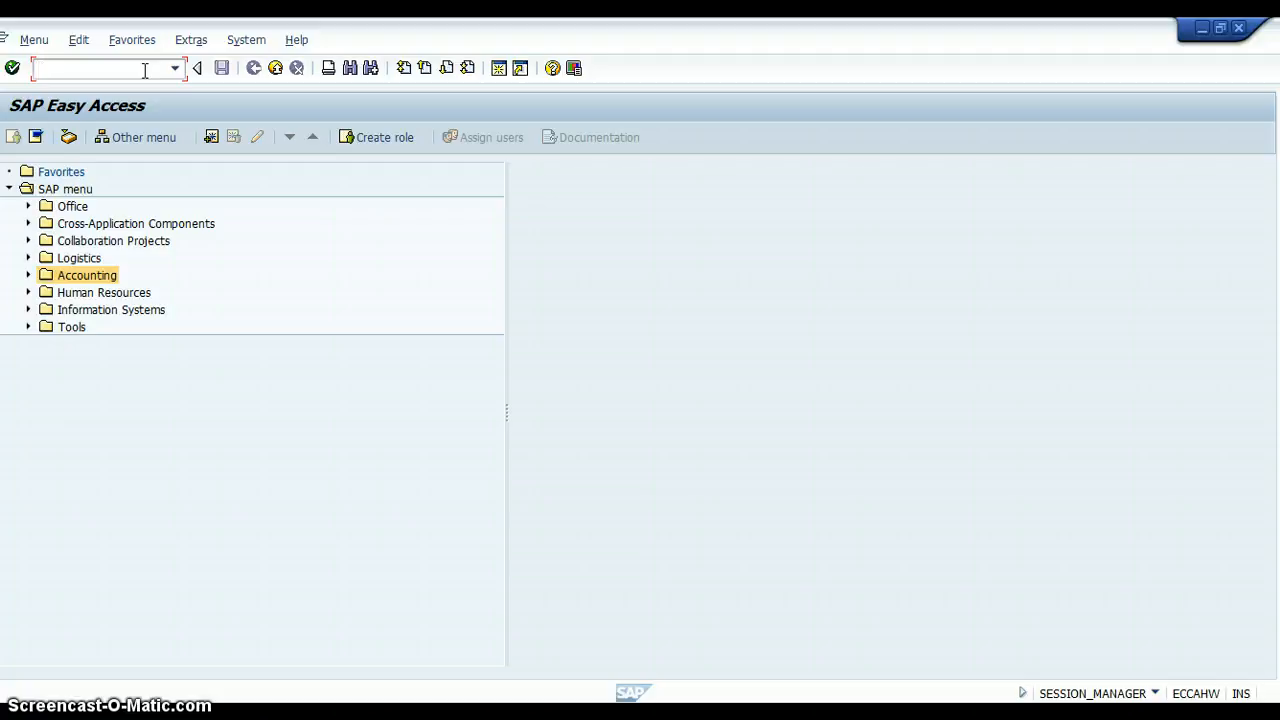
type("fd10")
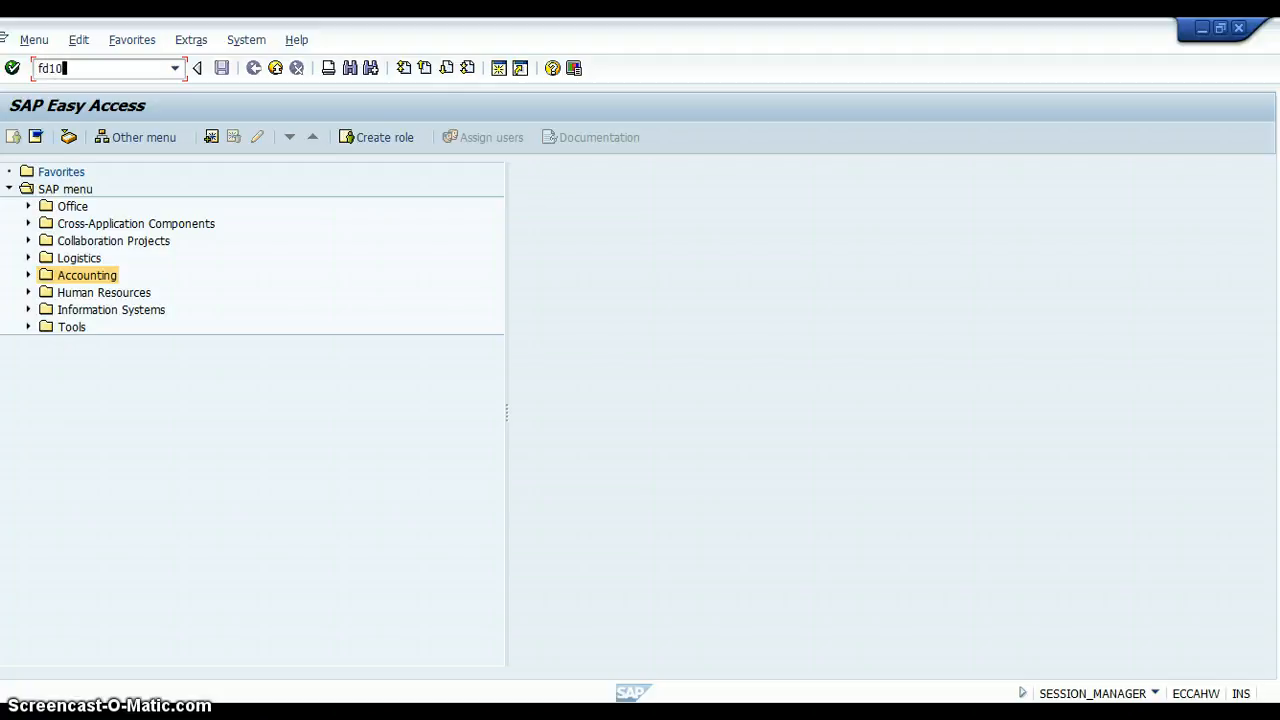
type("n")
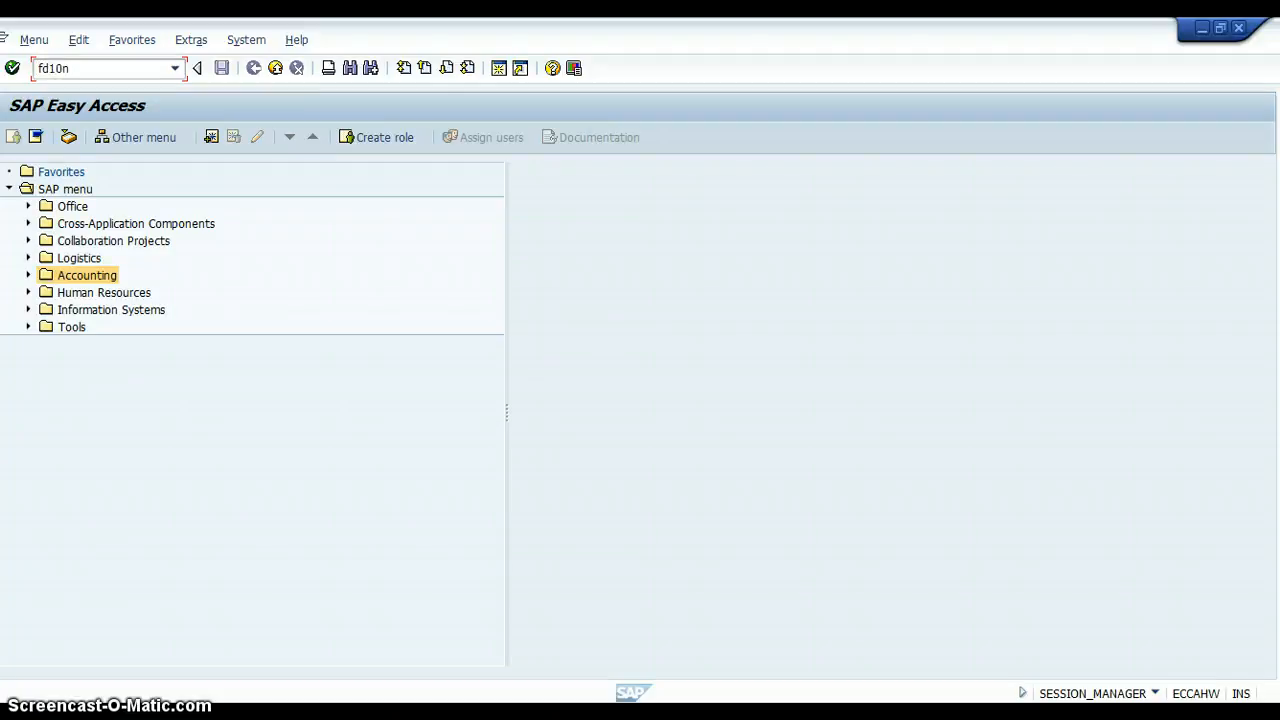
key("Enter")
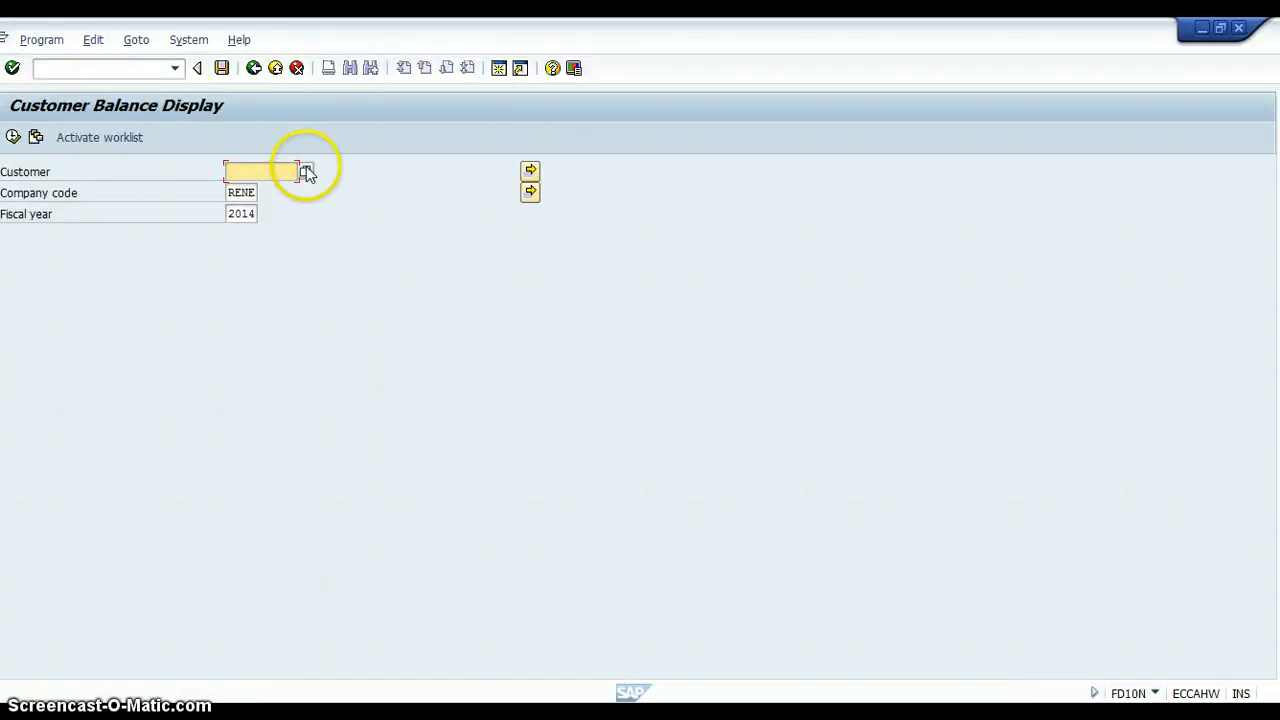
left_click(306, 172)
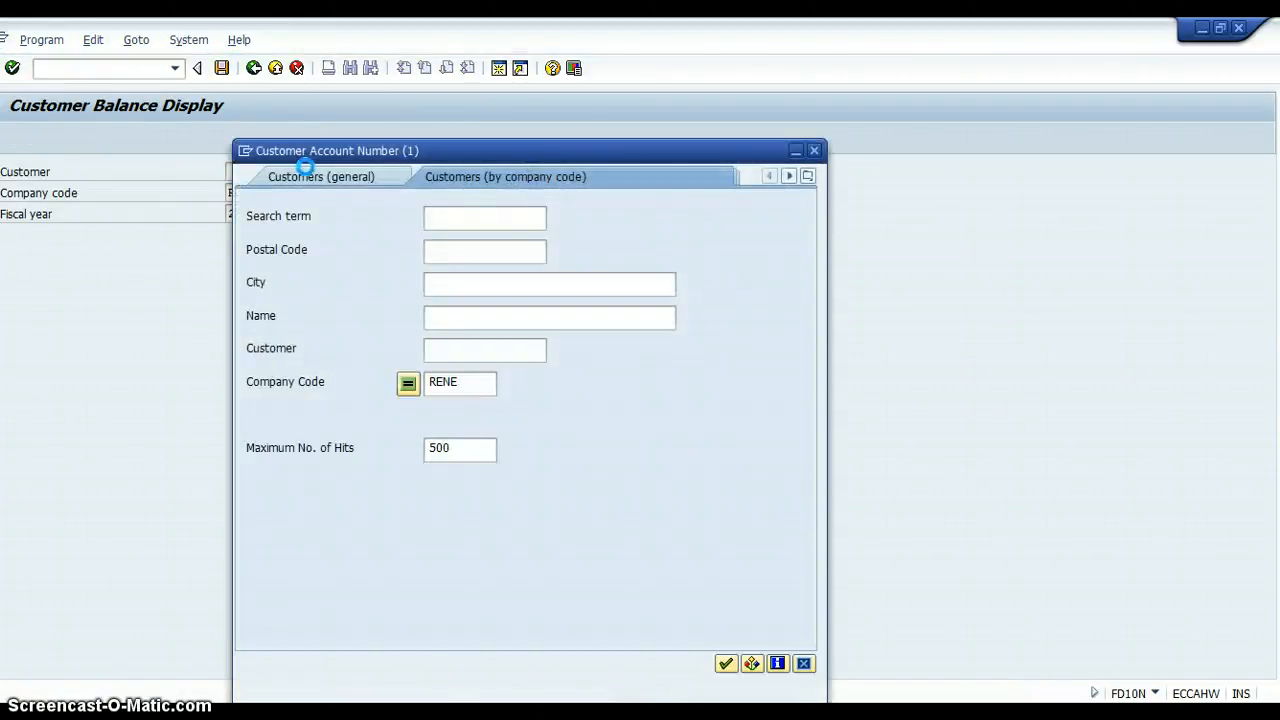
left_click(484, 348)
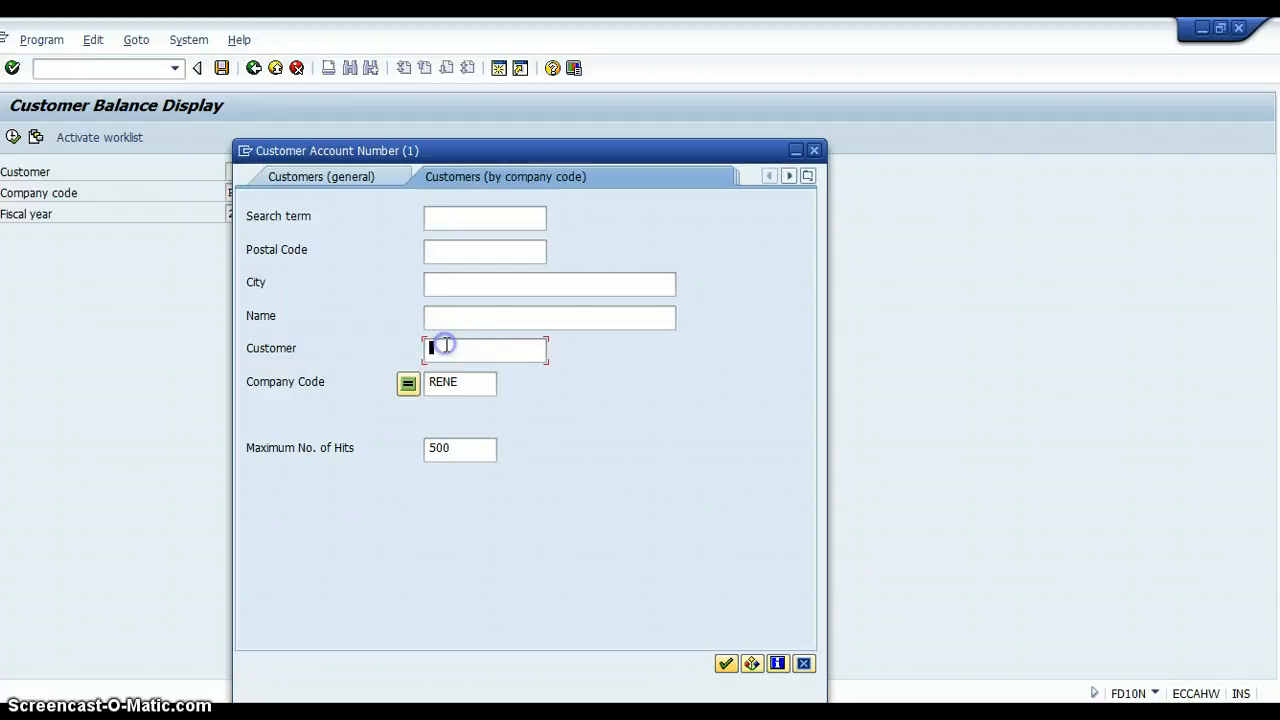
left_click(726, 664)
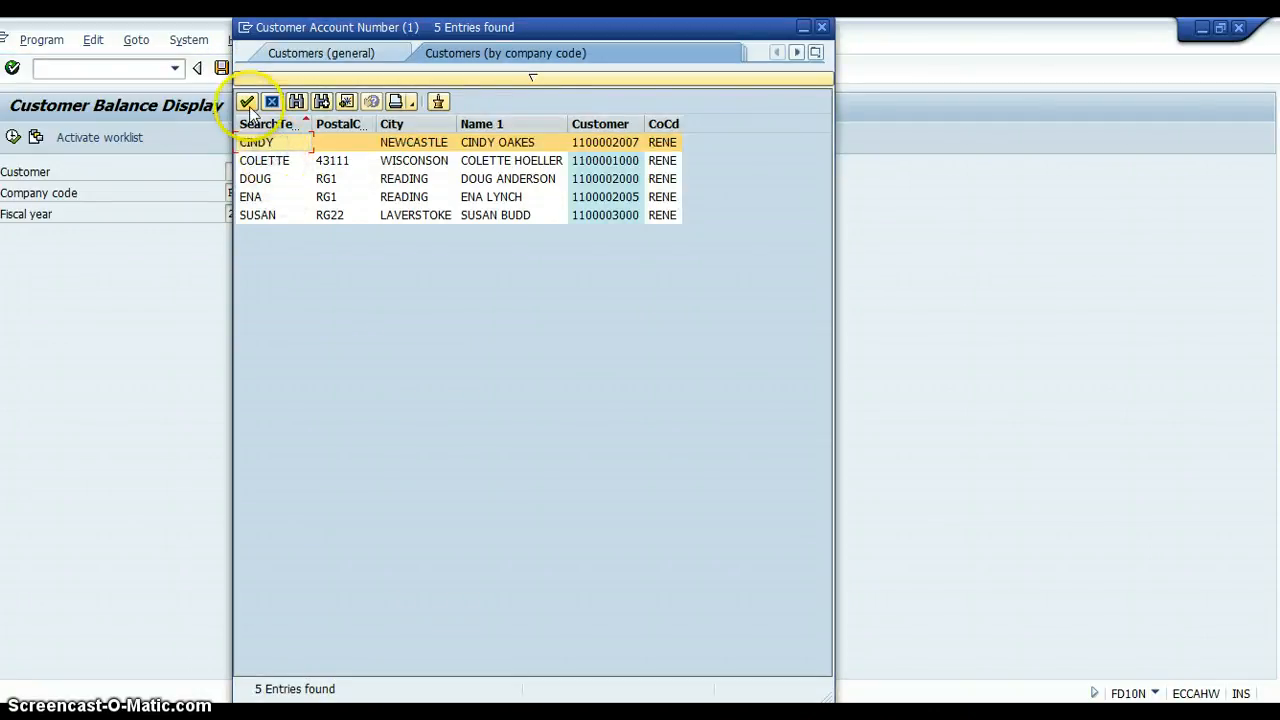
double_click(256, 142)
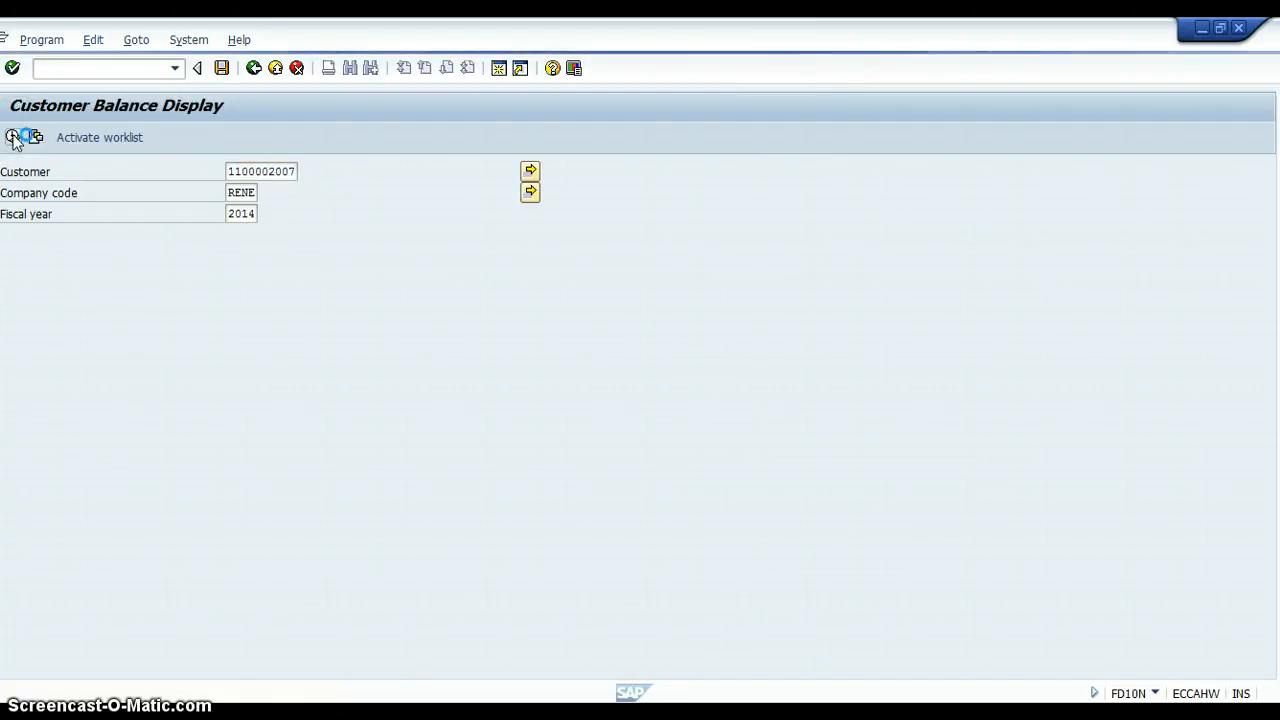
left_click(12, 136)
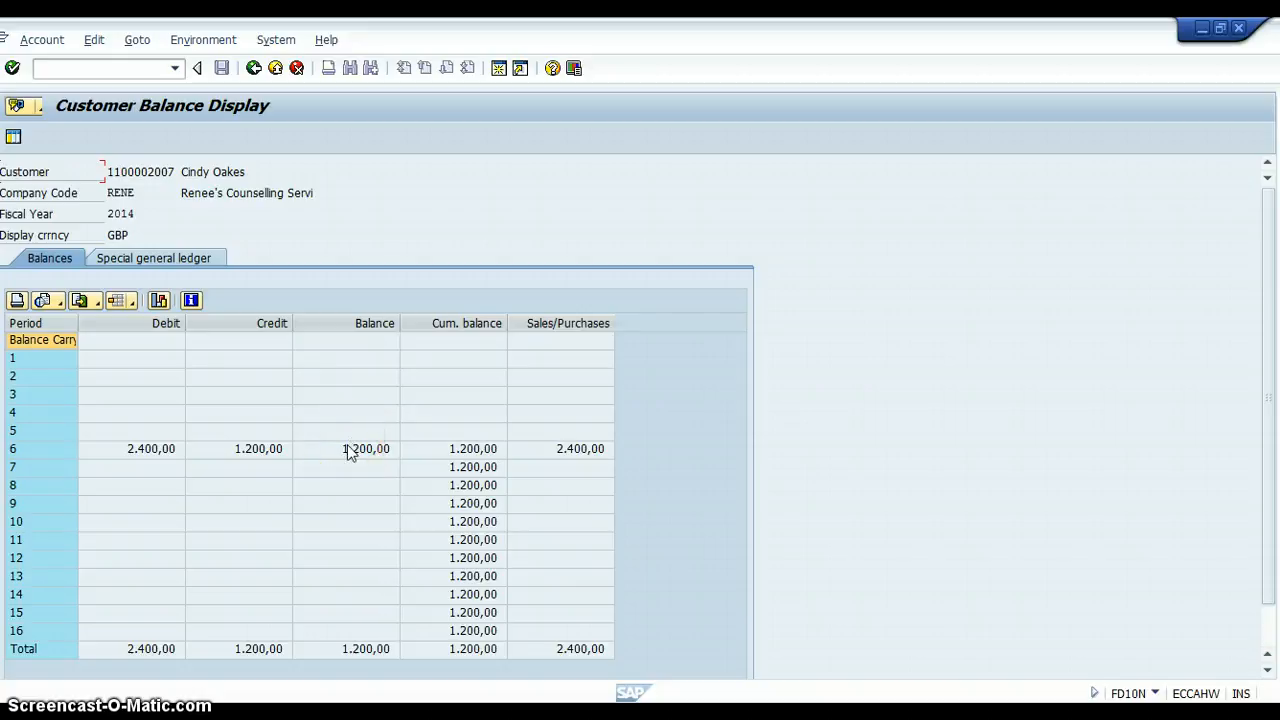
mouse_move(42, 454)
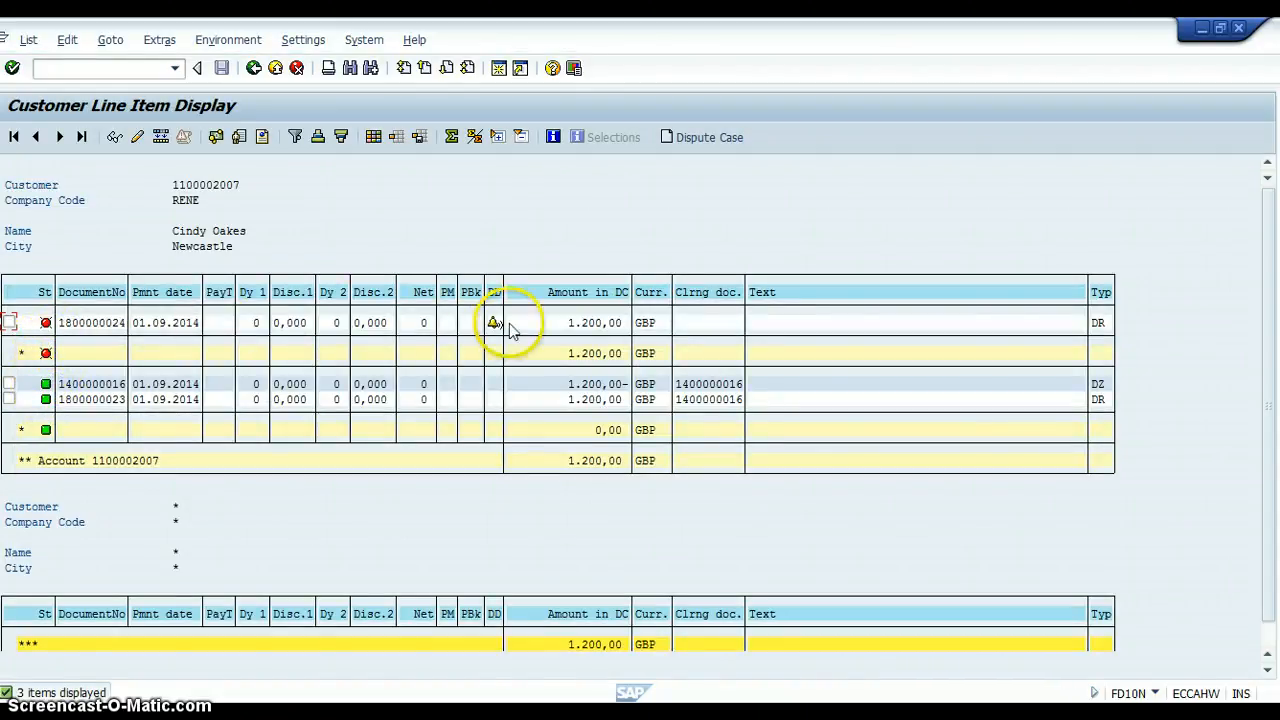
mouse_move(632, 322)
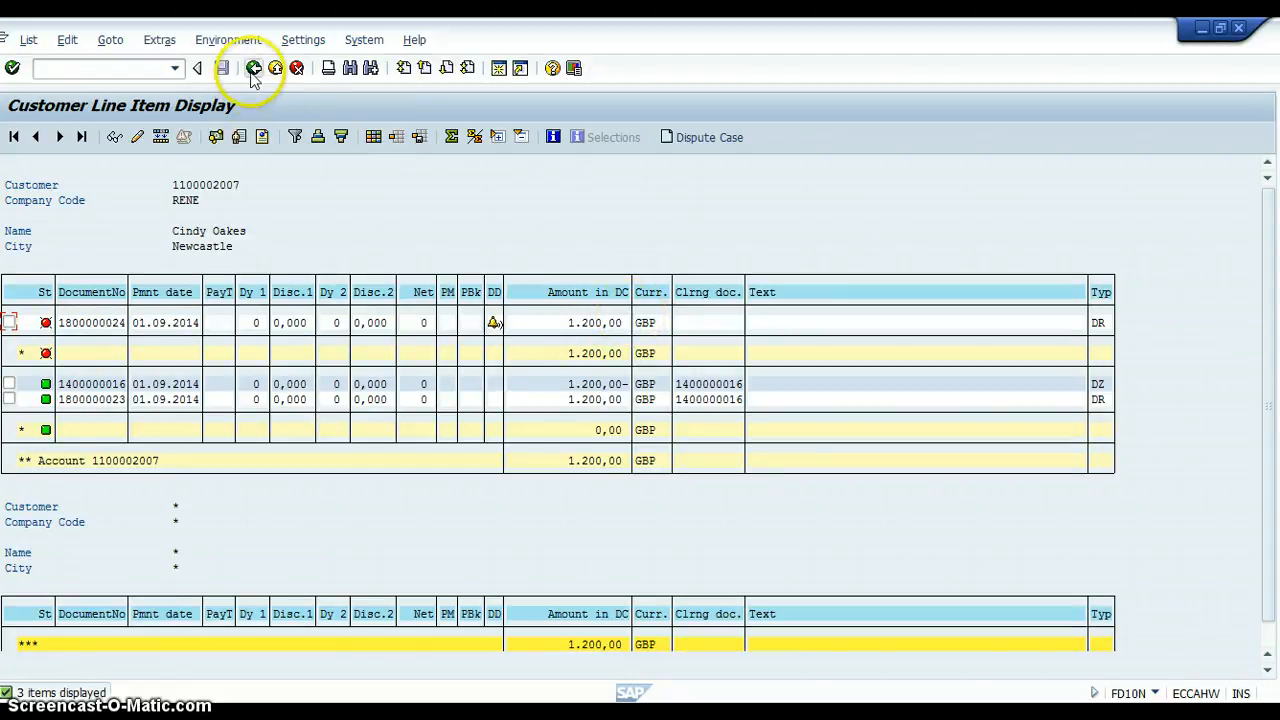
mouse_move(258, 68)
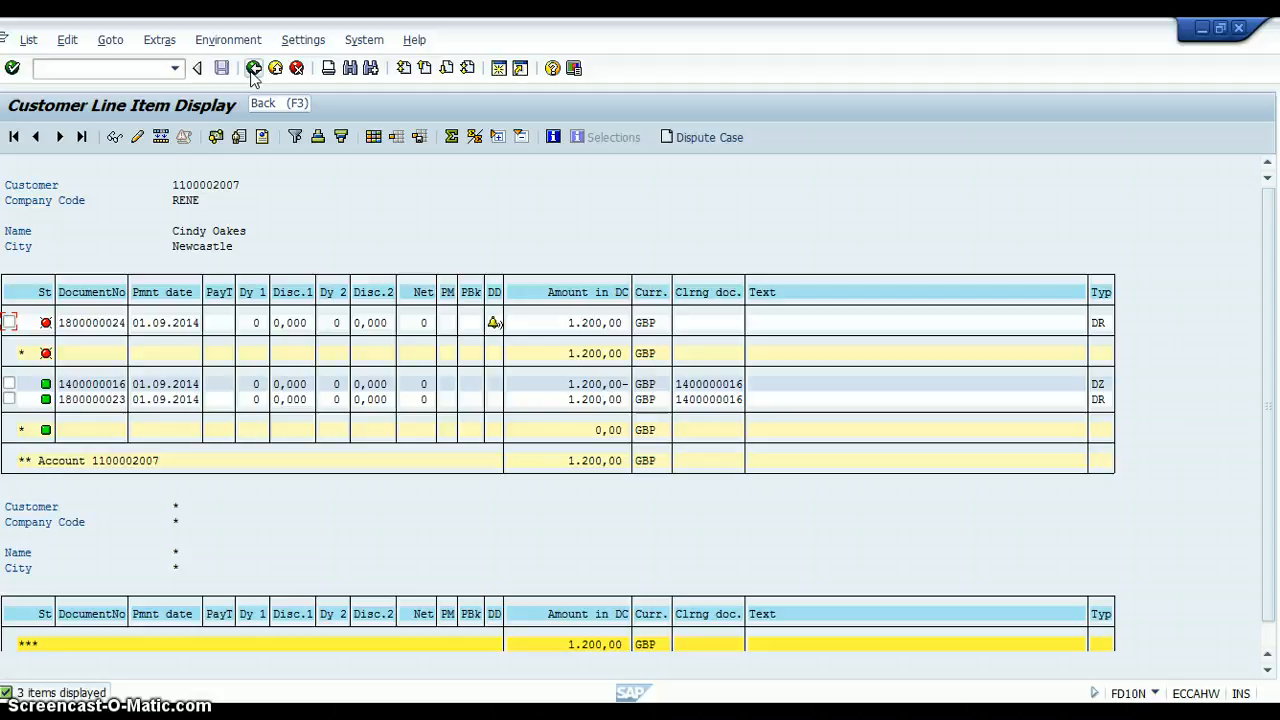
Leave the customer's line item list and return towards the Easy Access menu
left_click(252, 68)
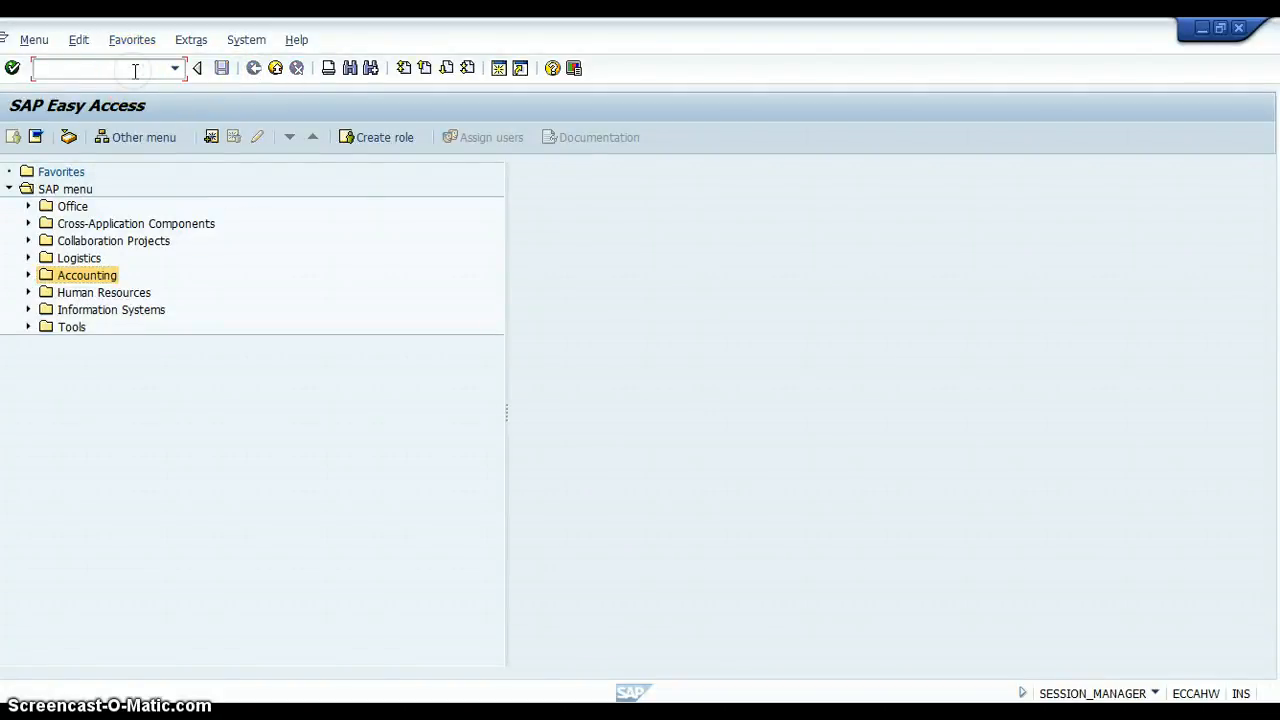
Start F-28 with document date 01.09.2014, company code RENE and currency GBP
type("s")
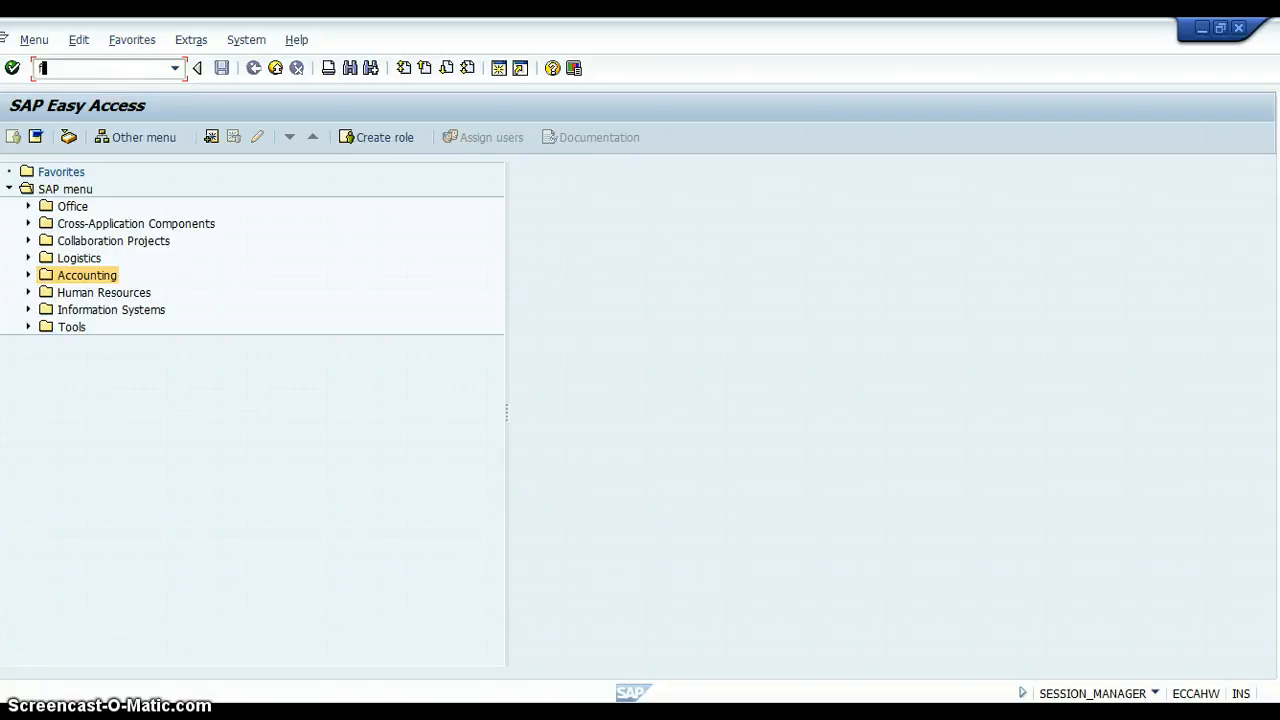
type("f-28")
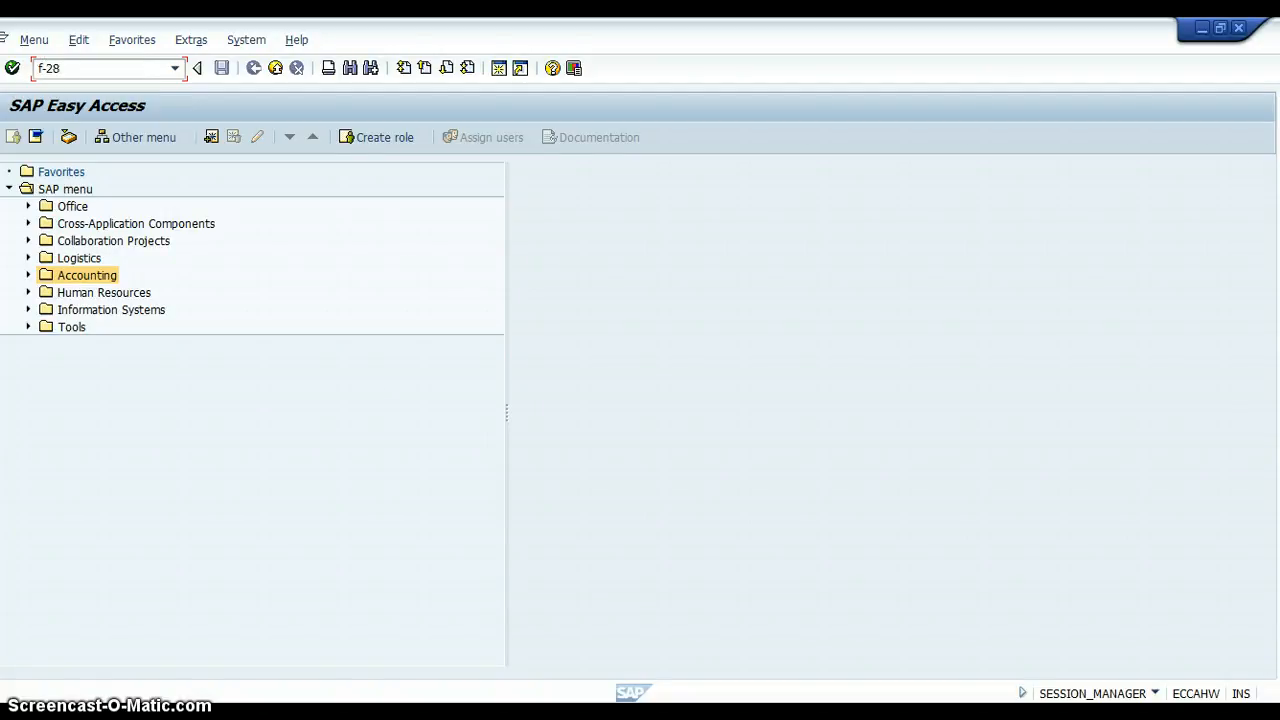
key("Enter")
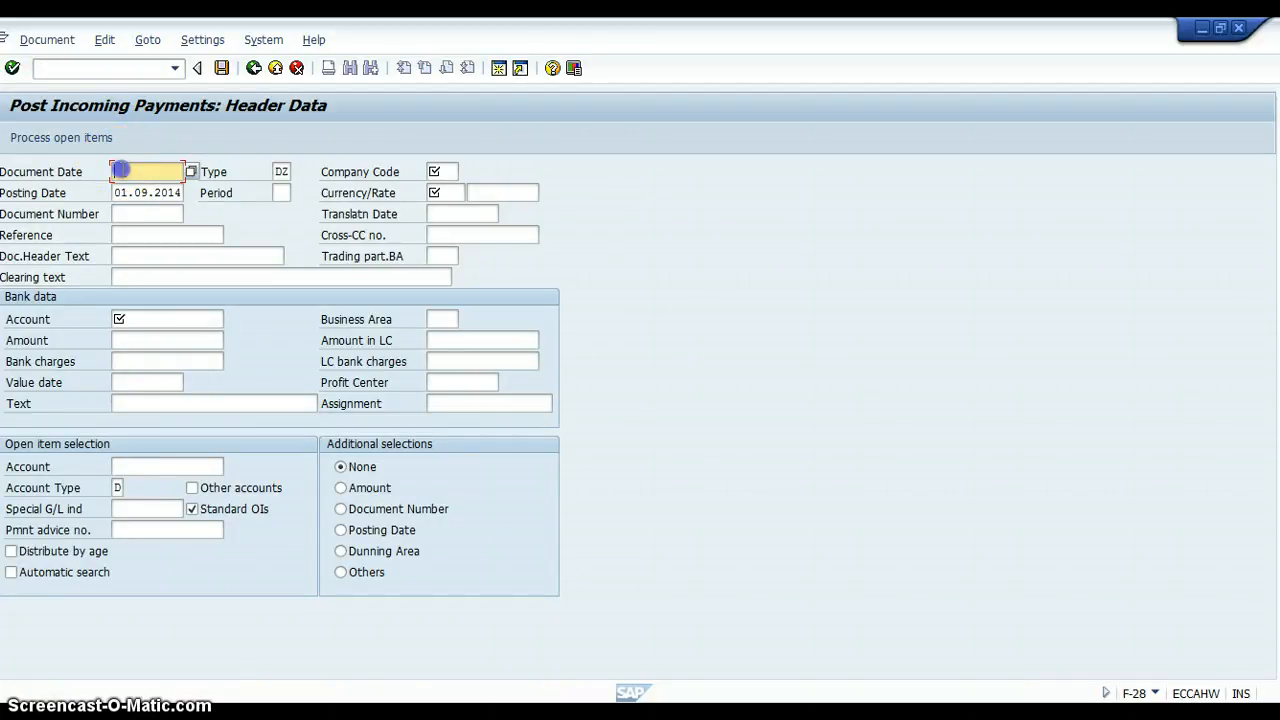
type("01.09.2014")
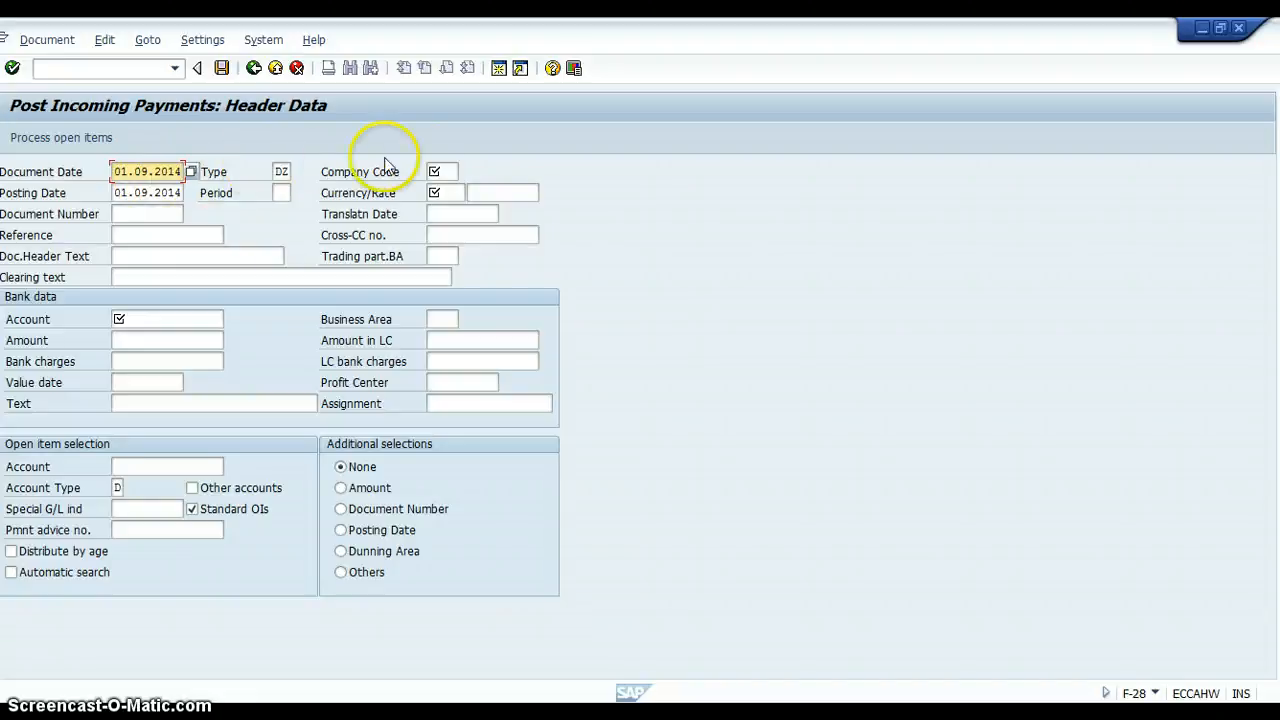
left_click(440, 172)
type("Rene")
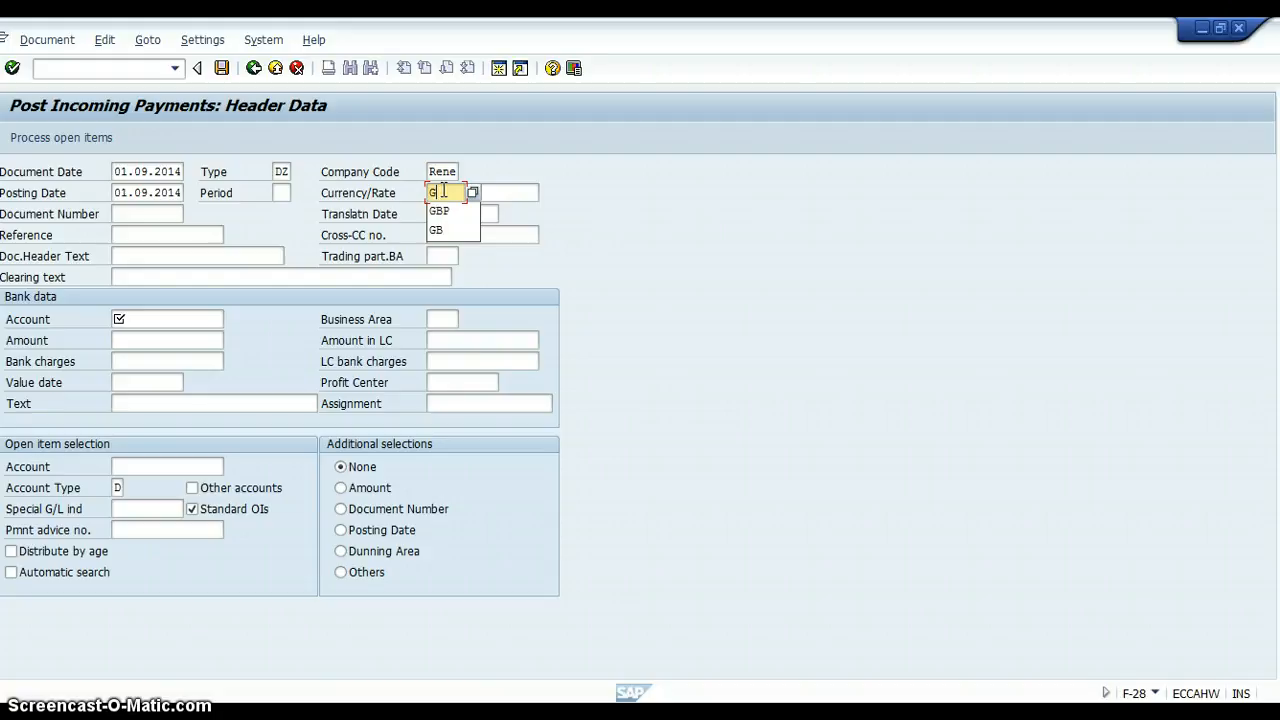
left_click(440, 212)
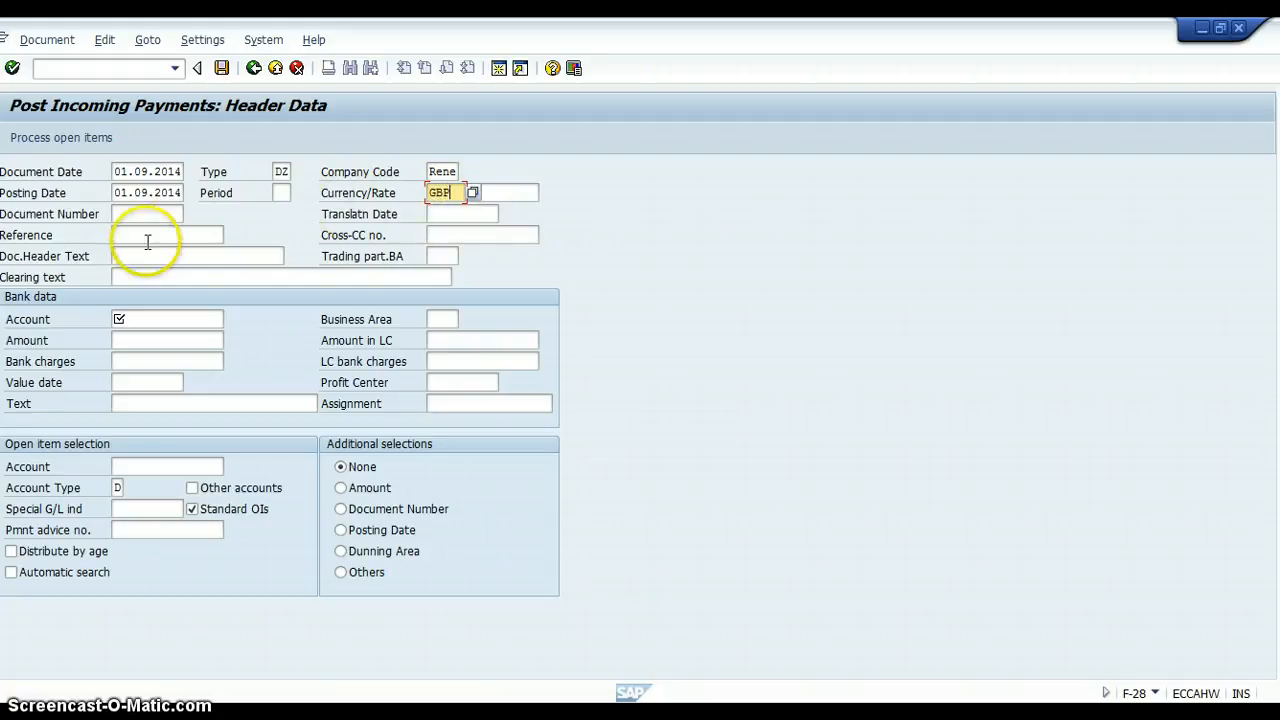
Set bank account A1000 and payment amount 1200
left_click(168, 320)
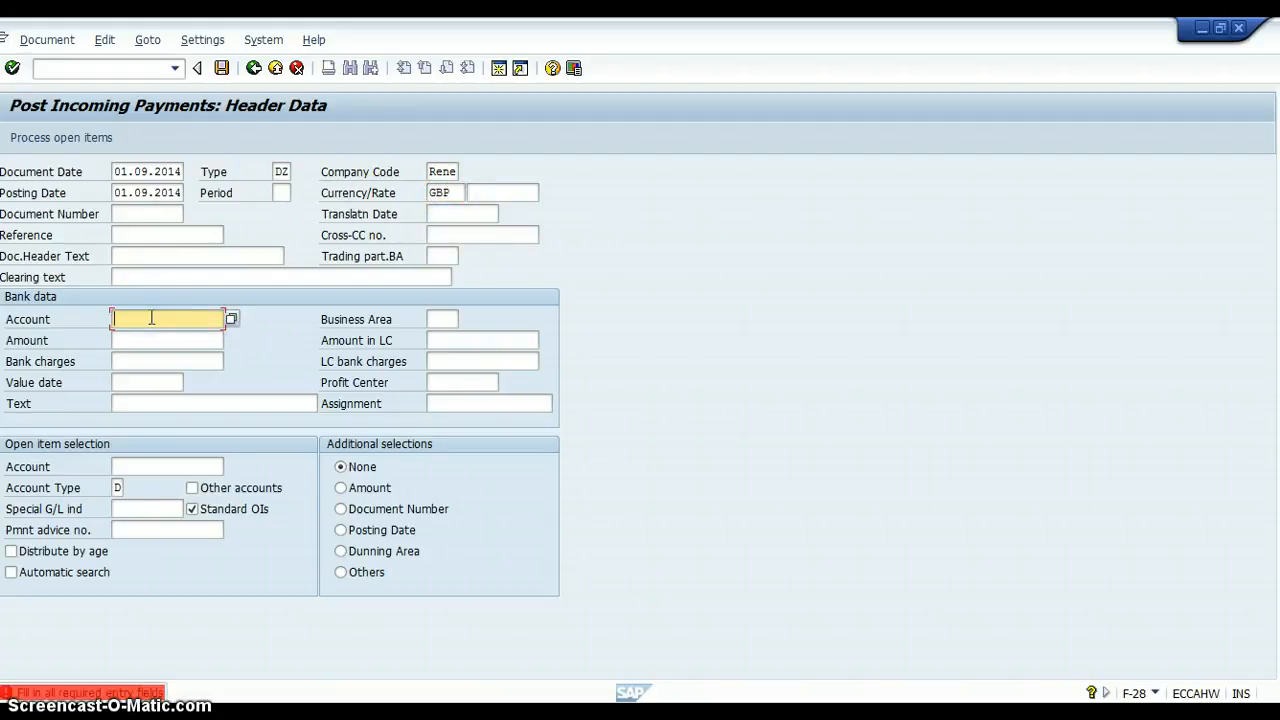
type("A1")
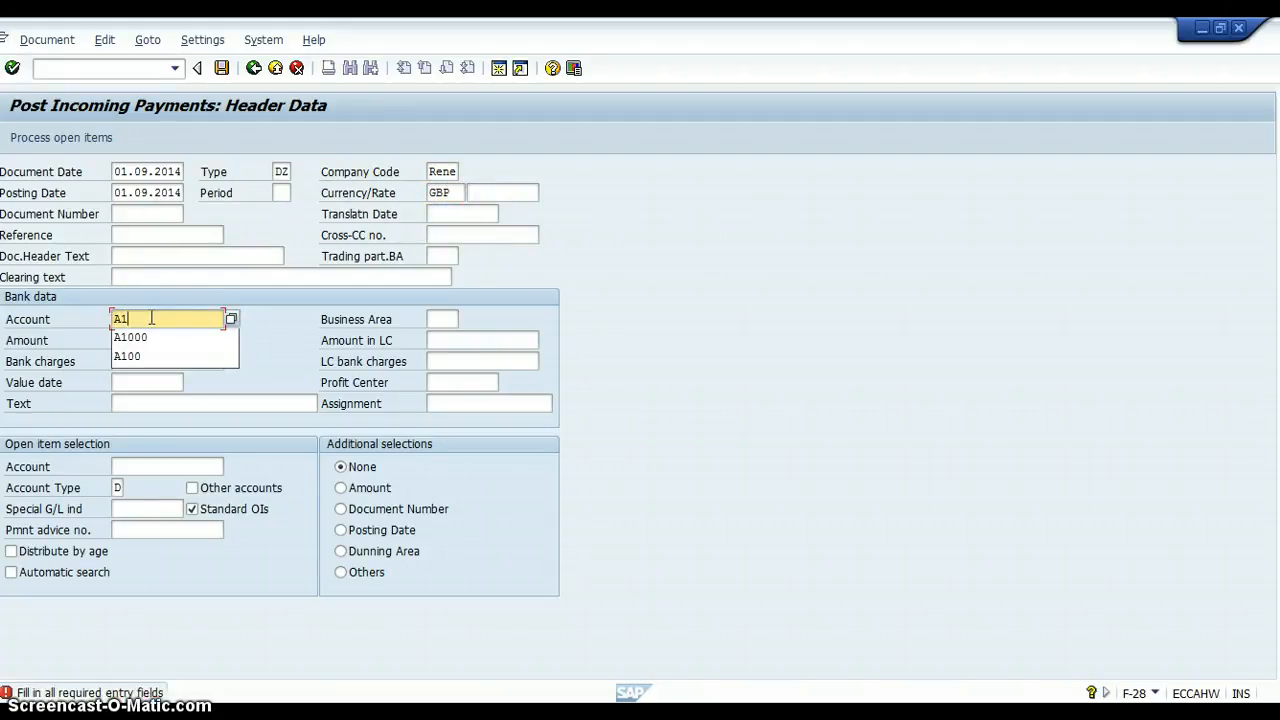
left_click(132, 336)
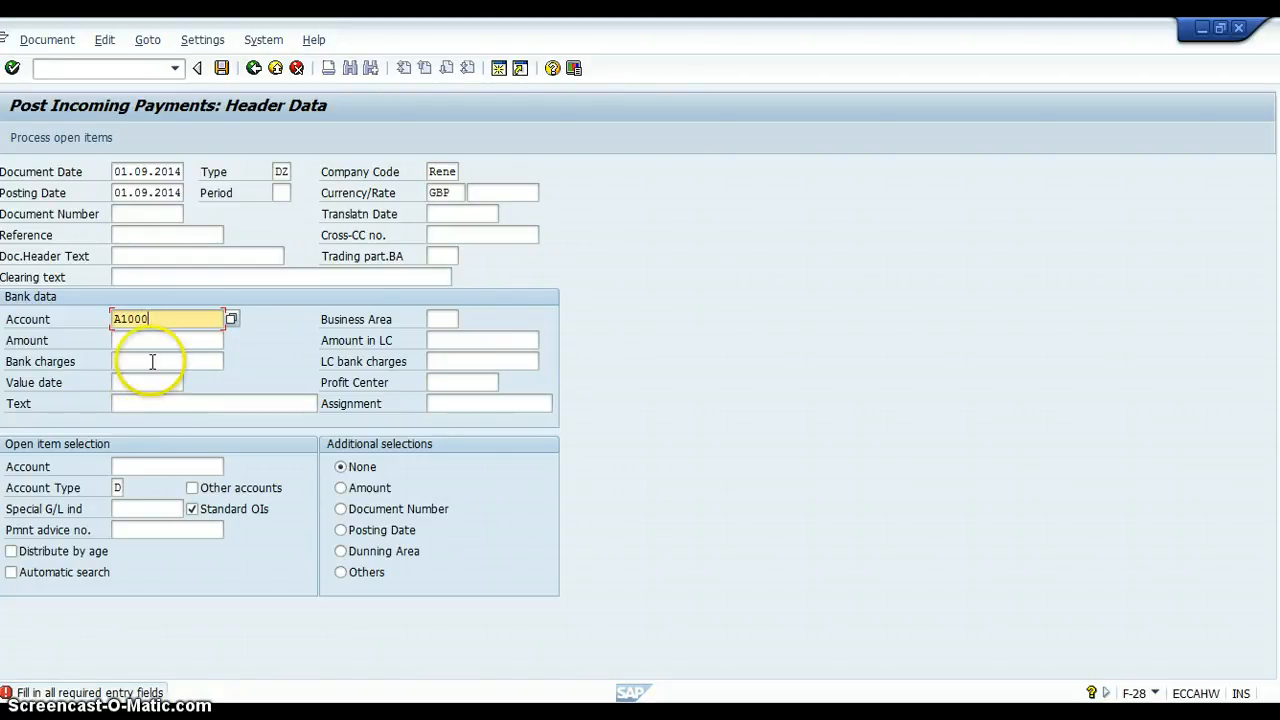
type("1")
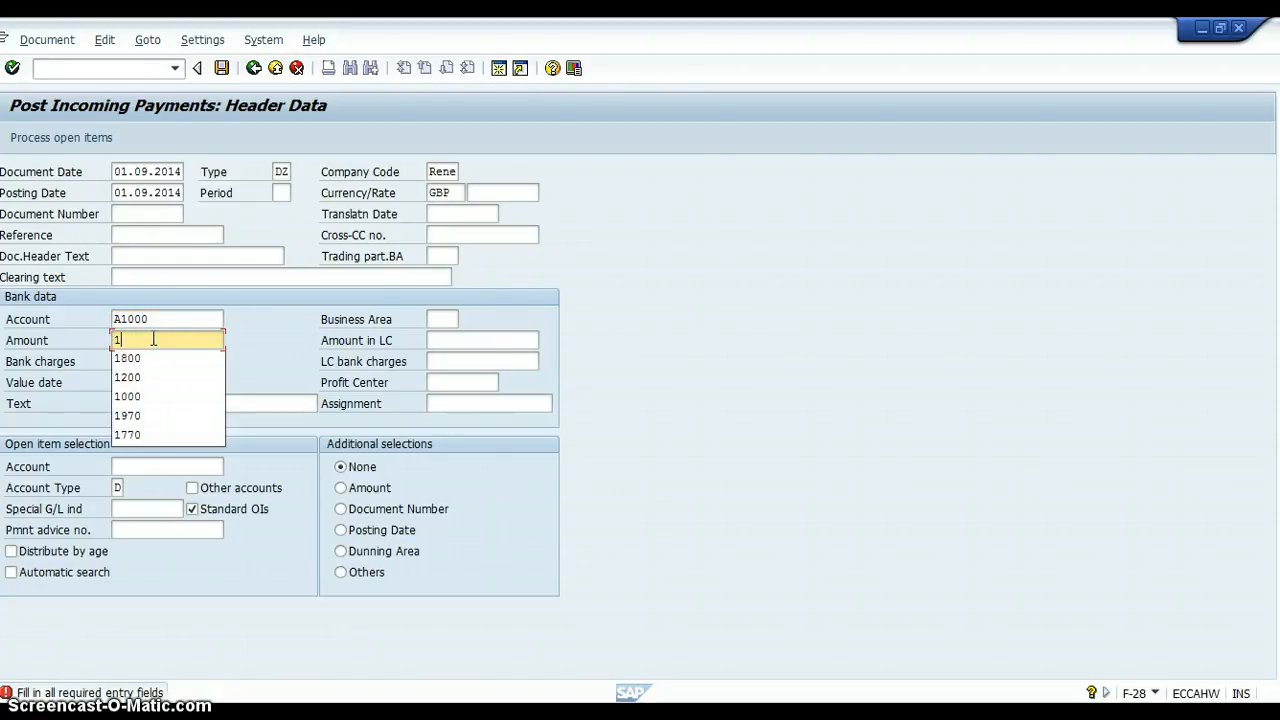
left_click(128, 378)
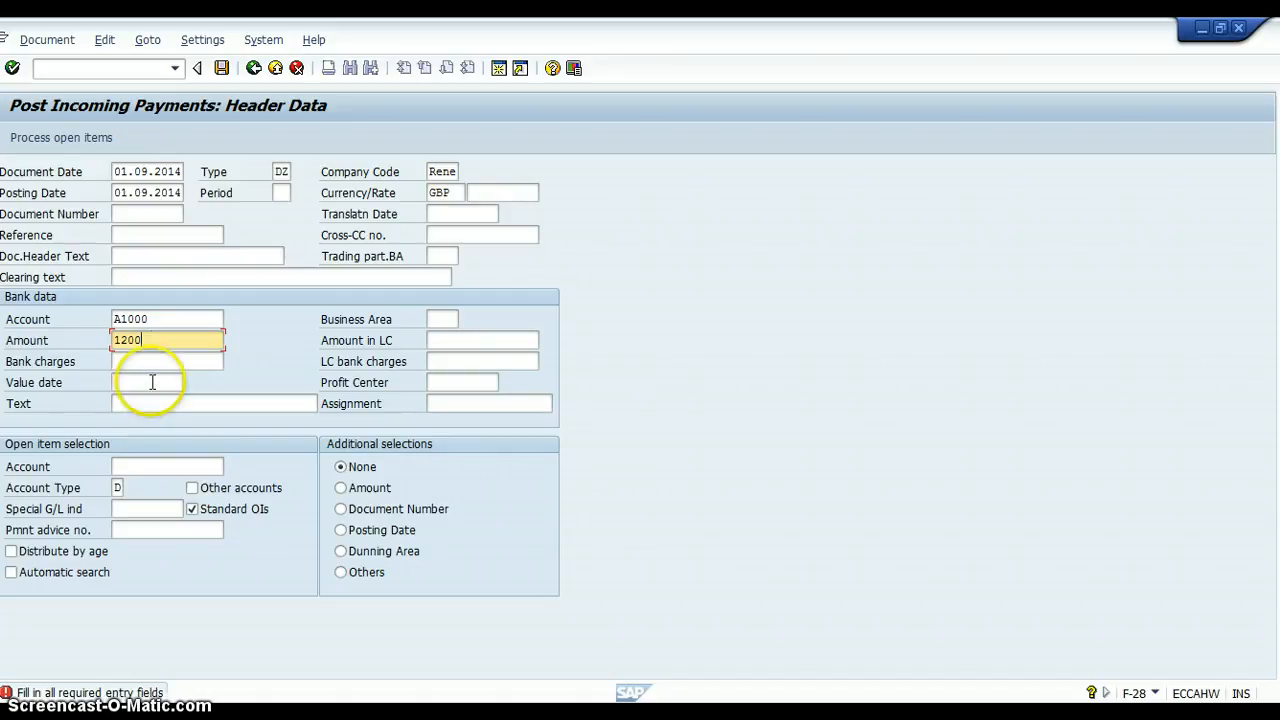
left_click(168, 466)
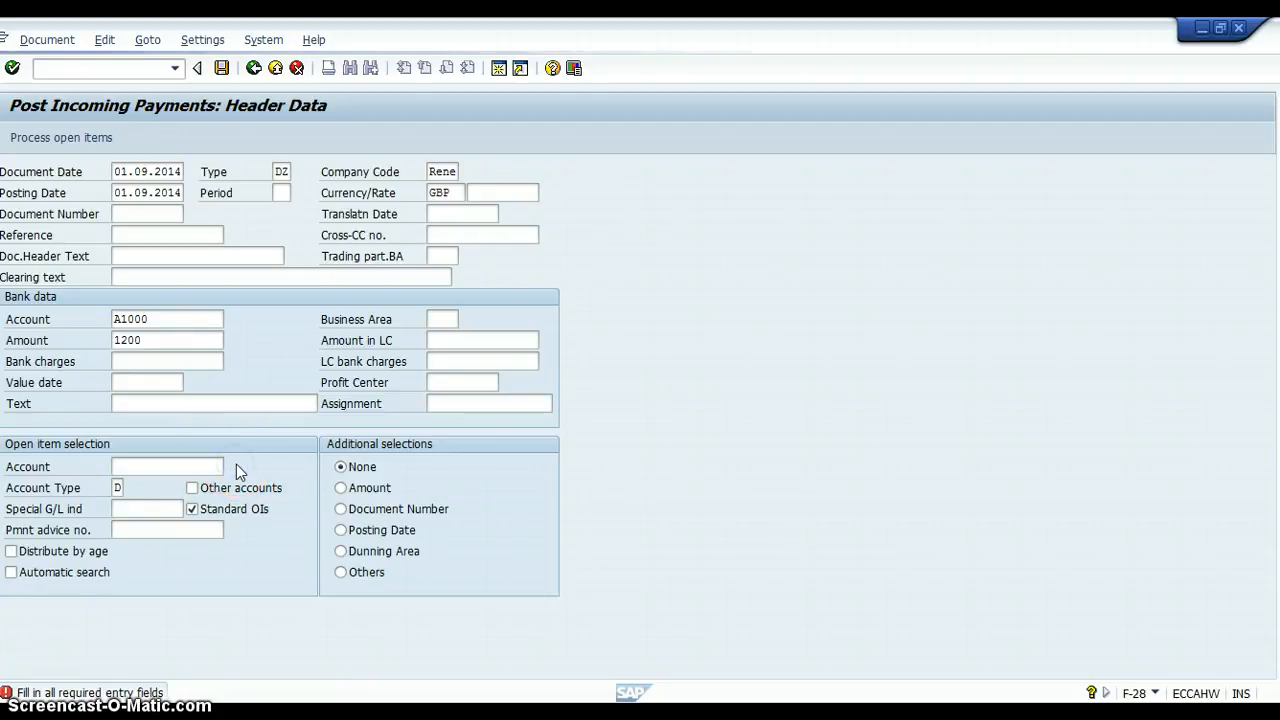
left_click(220, 466)
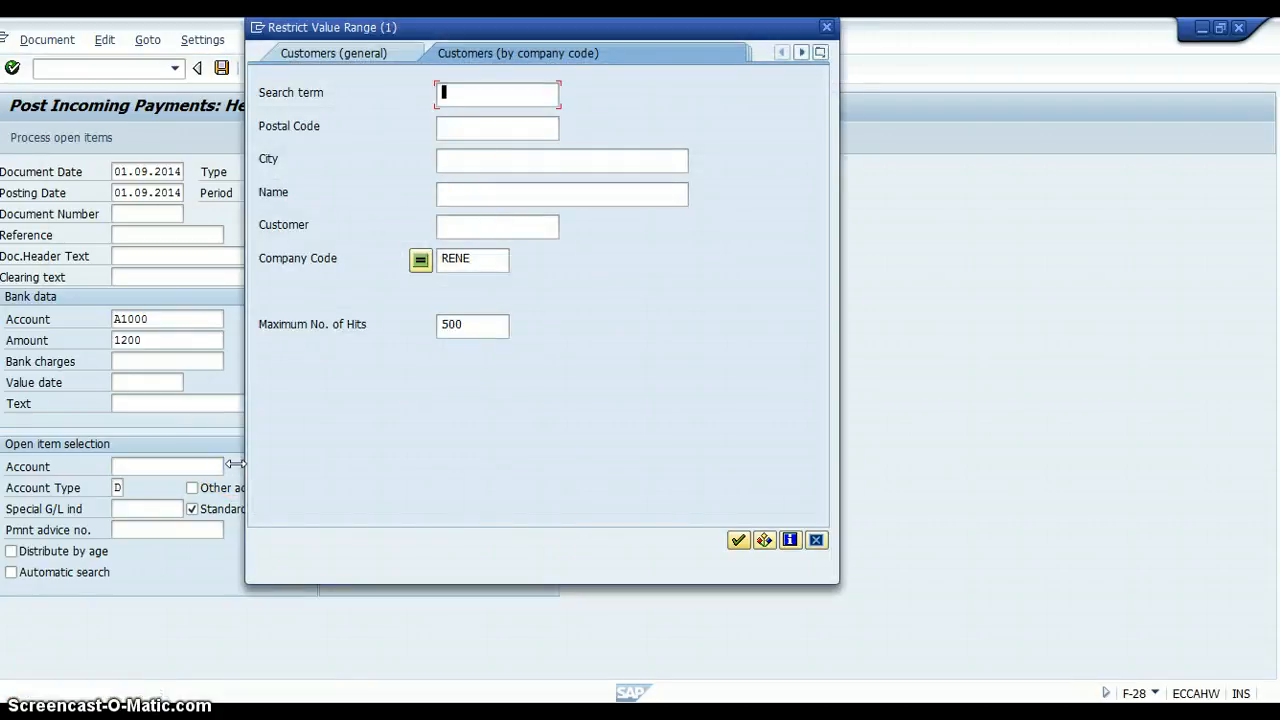
left_click(496, 226)
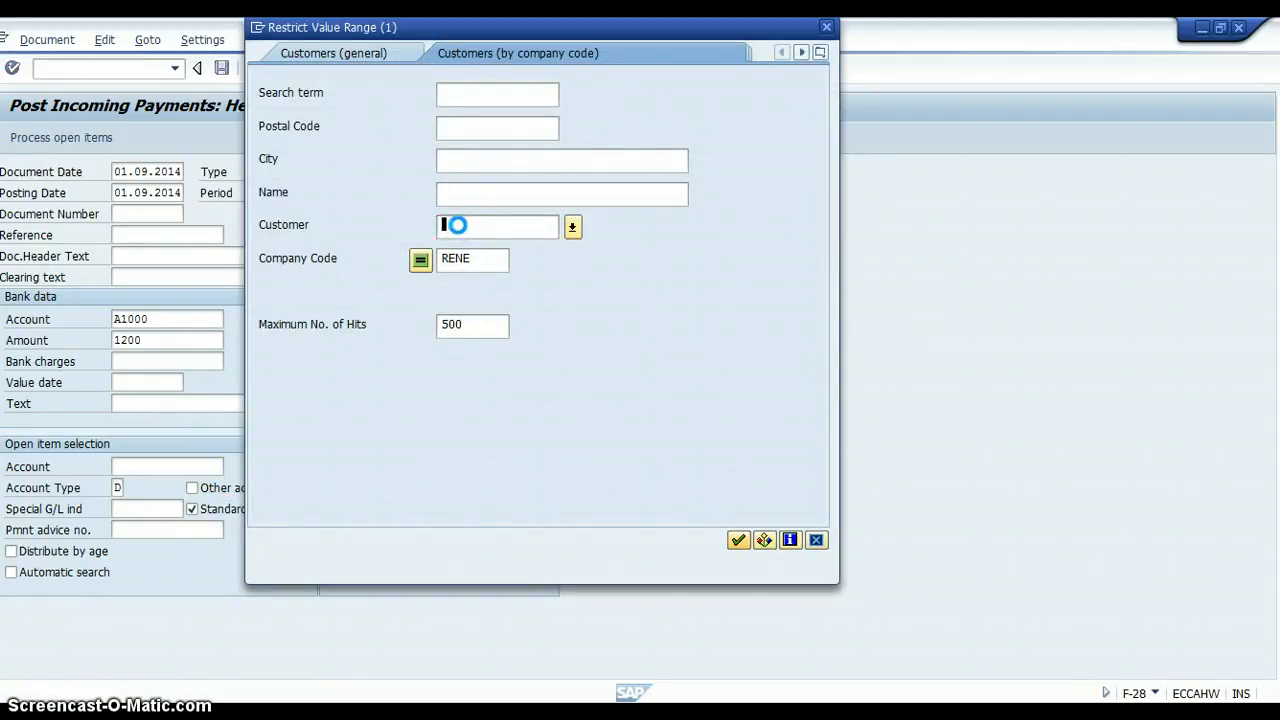
left_click(738, 540)
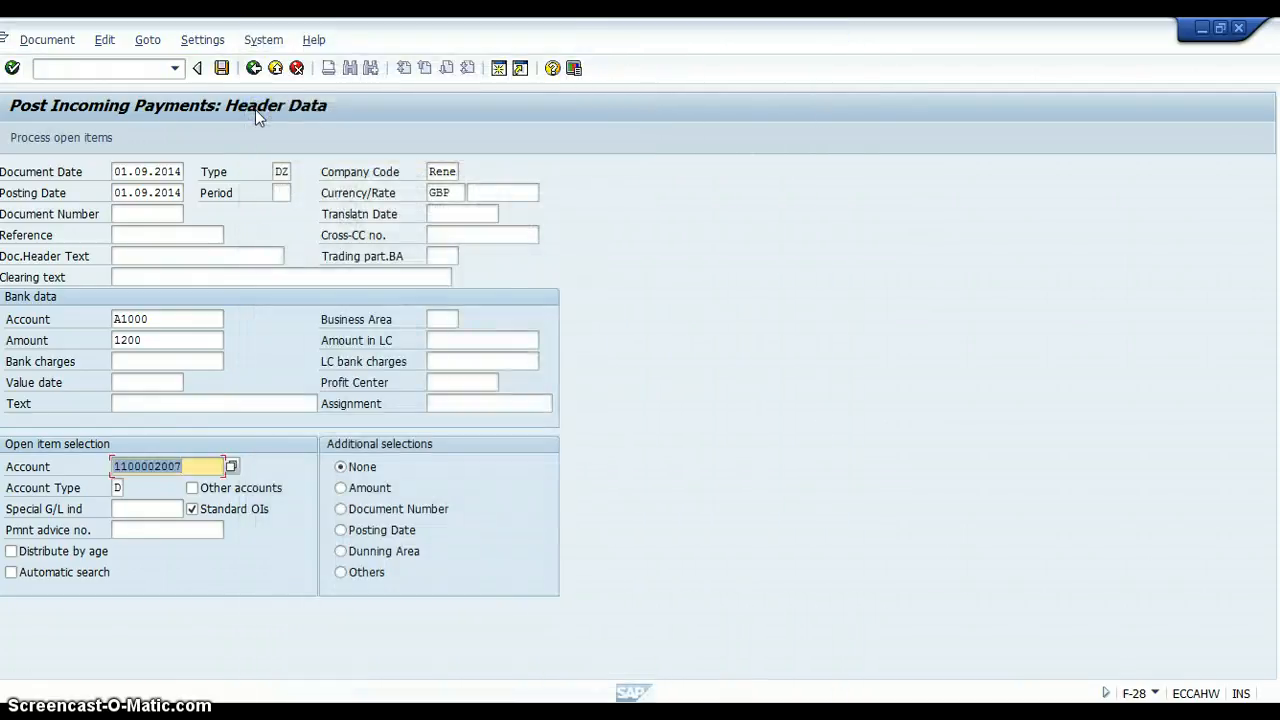
mouse_move(72, 144)
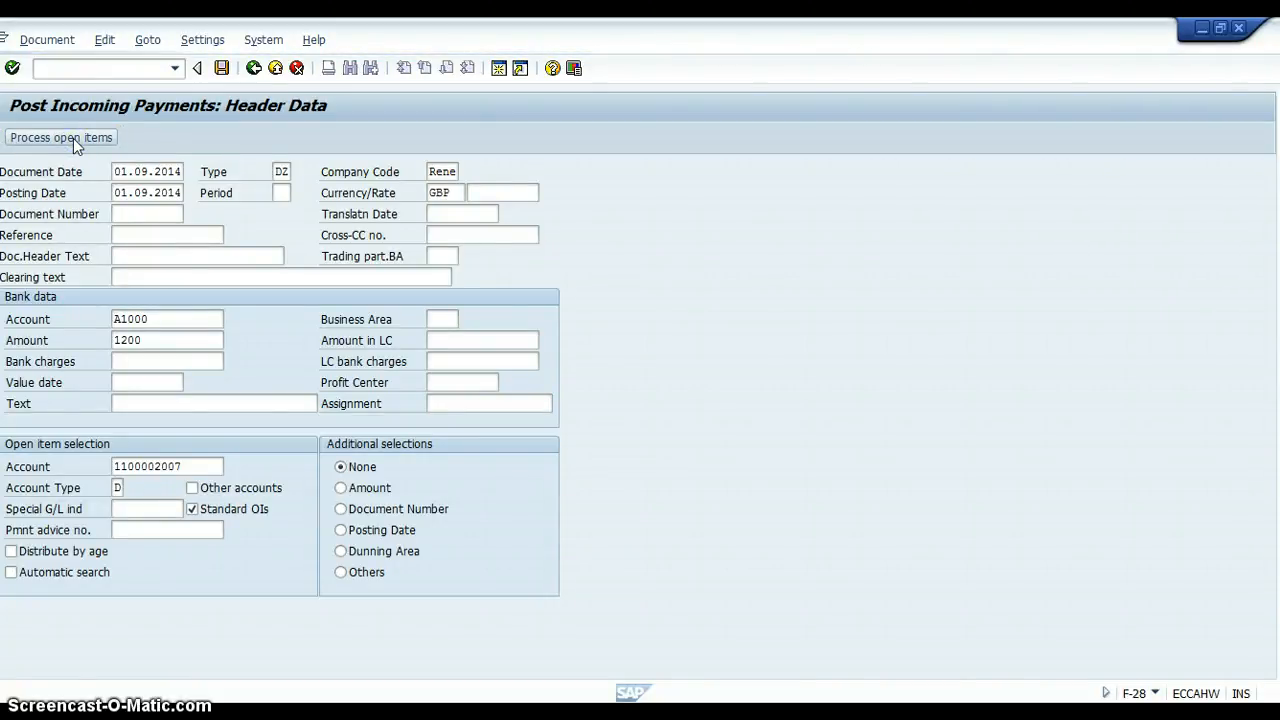
left_click(60, 136)
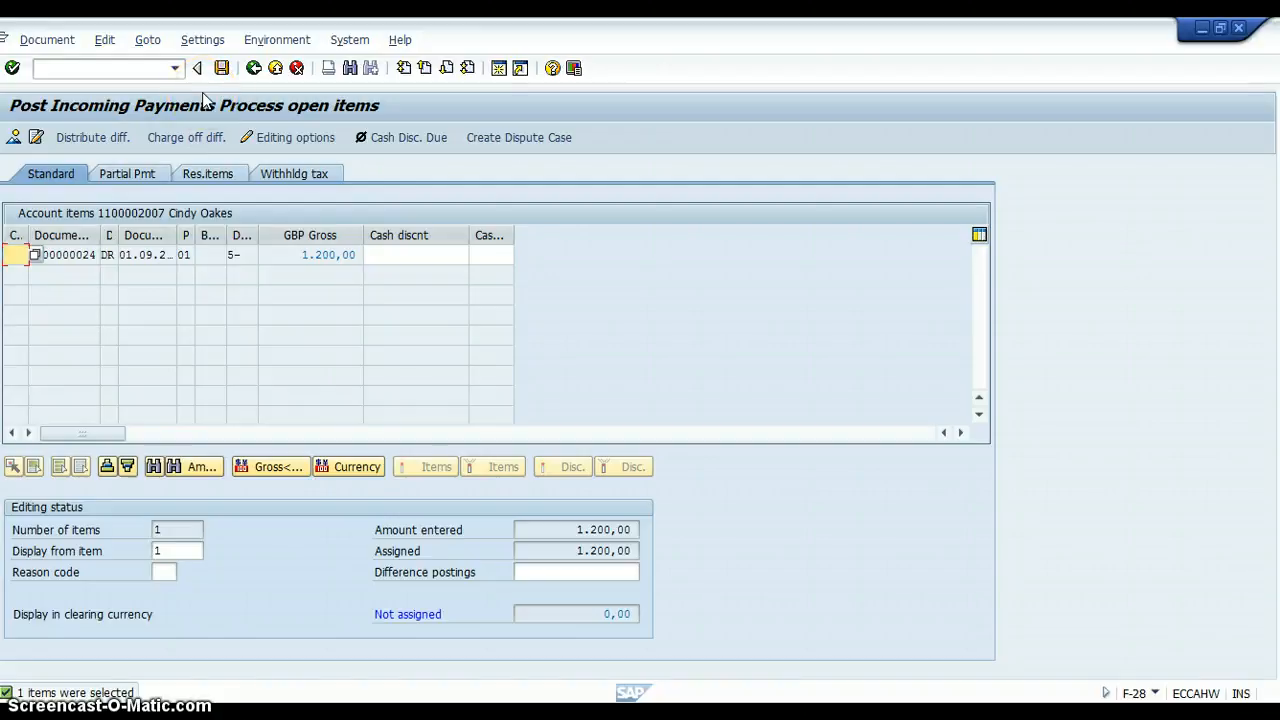
mouse_move(224, 68)
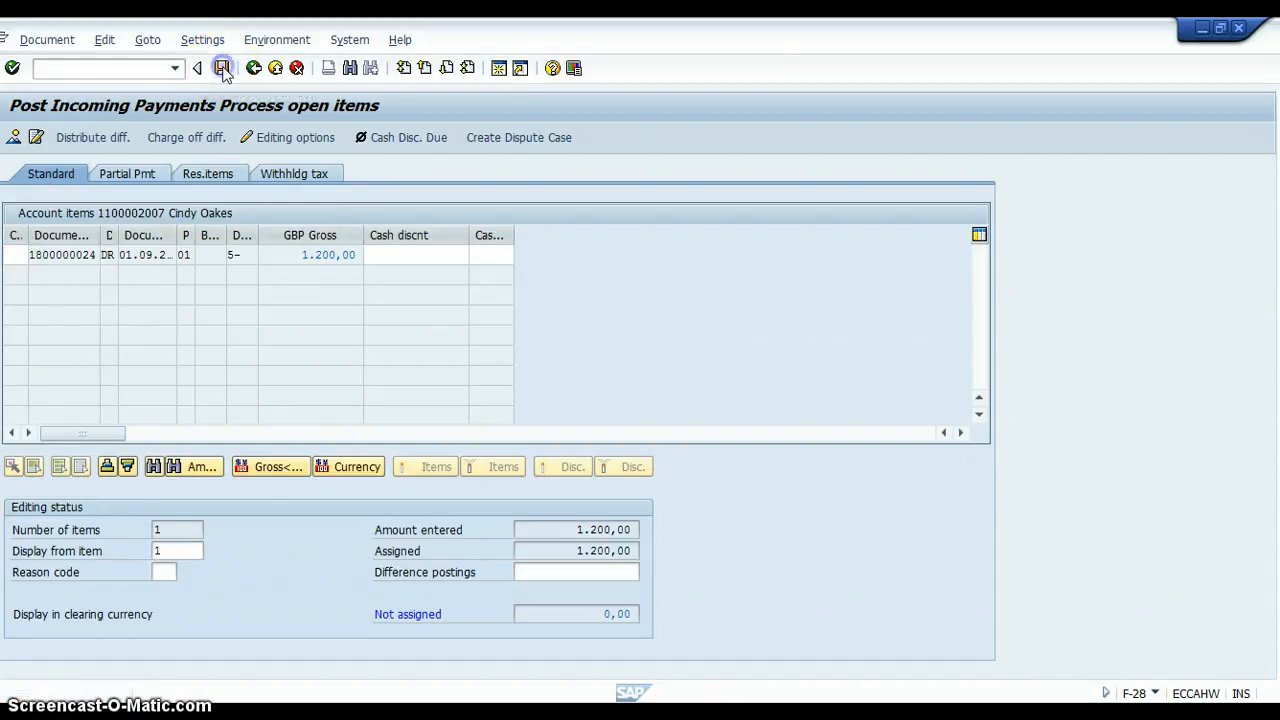
Post the 1,200.00 incoming payment, then leave the entry screen confirming the exit prompt
left_click(226, 68)
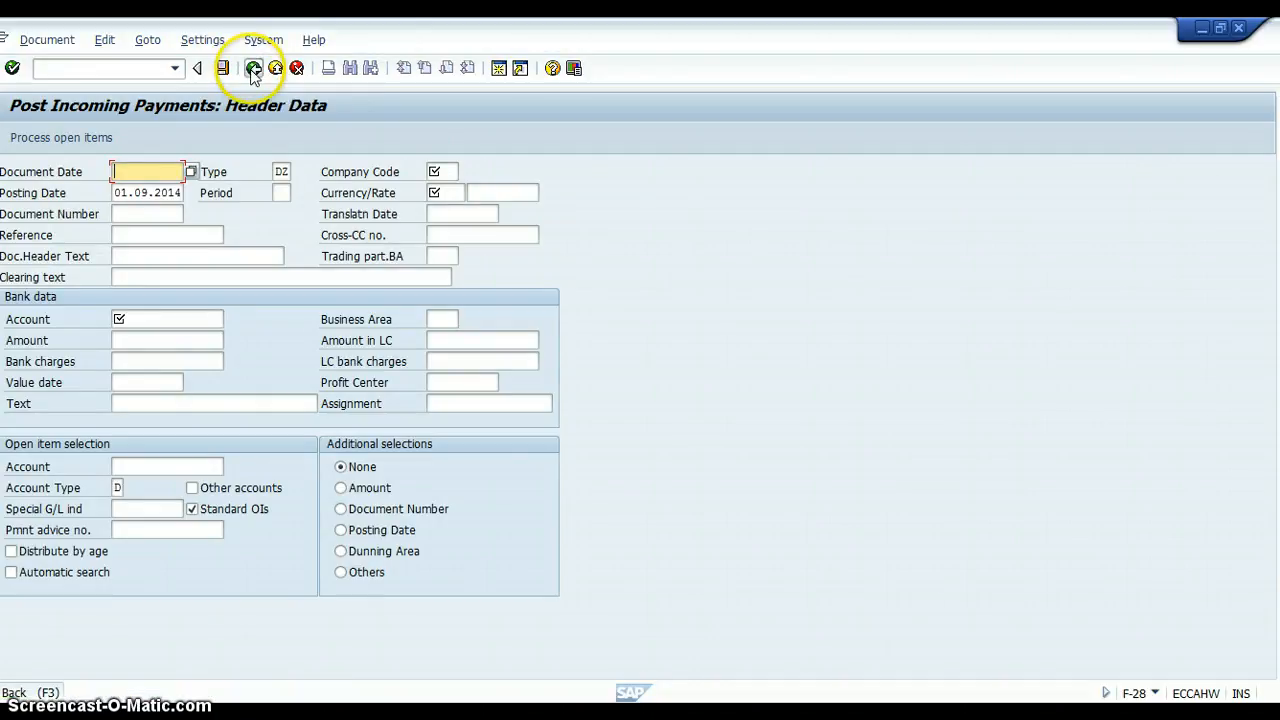
left_click(240, 66)
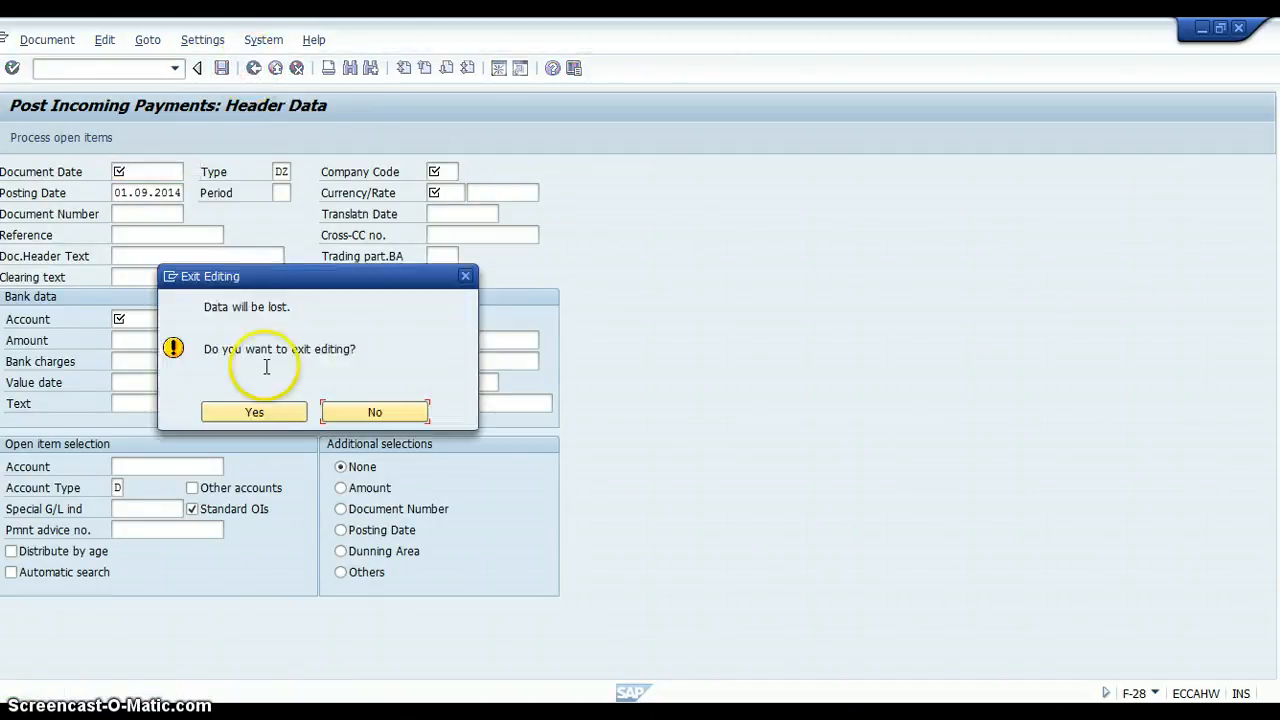
left_click(254, 412)
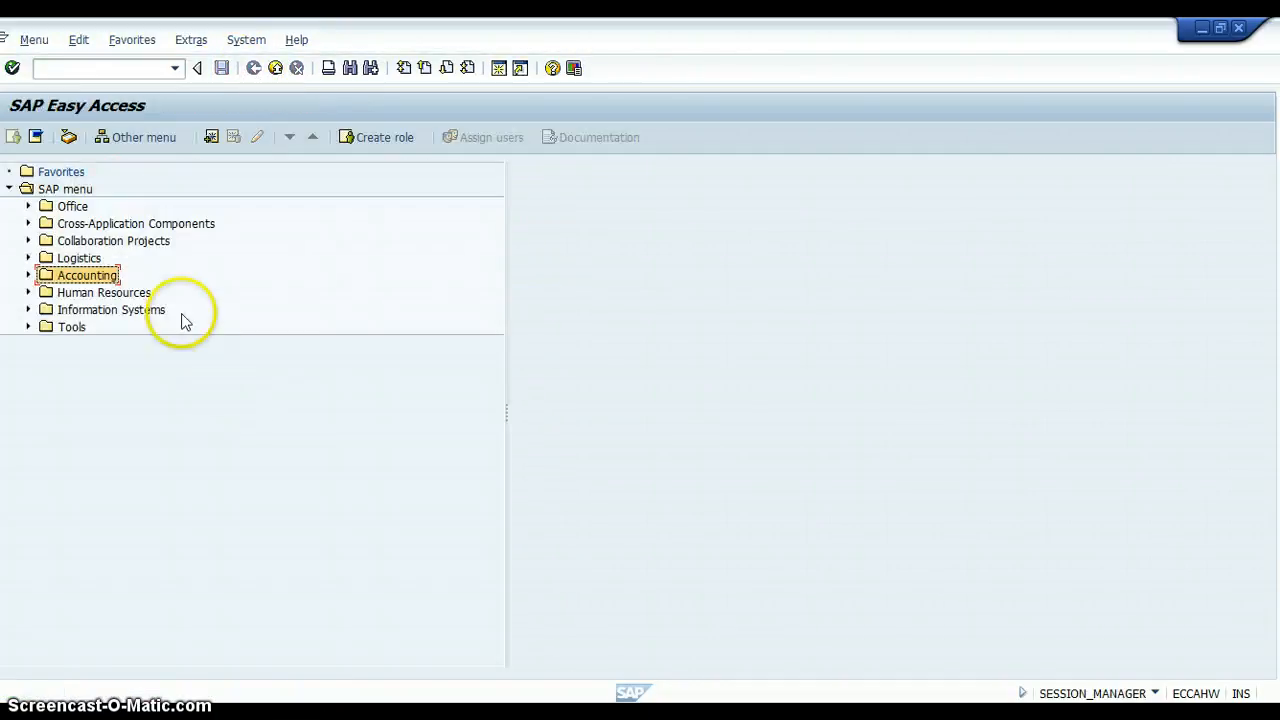
left_click(96, 68)
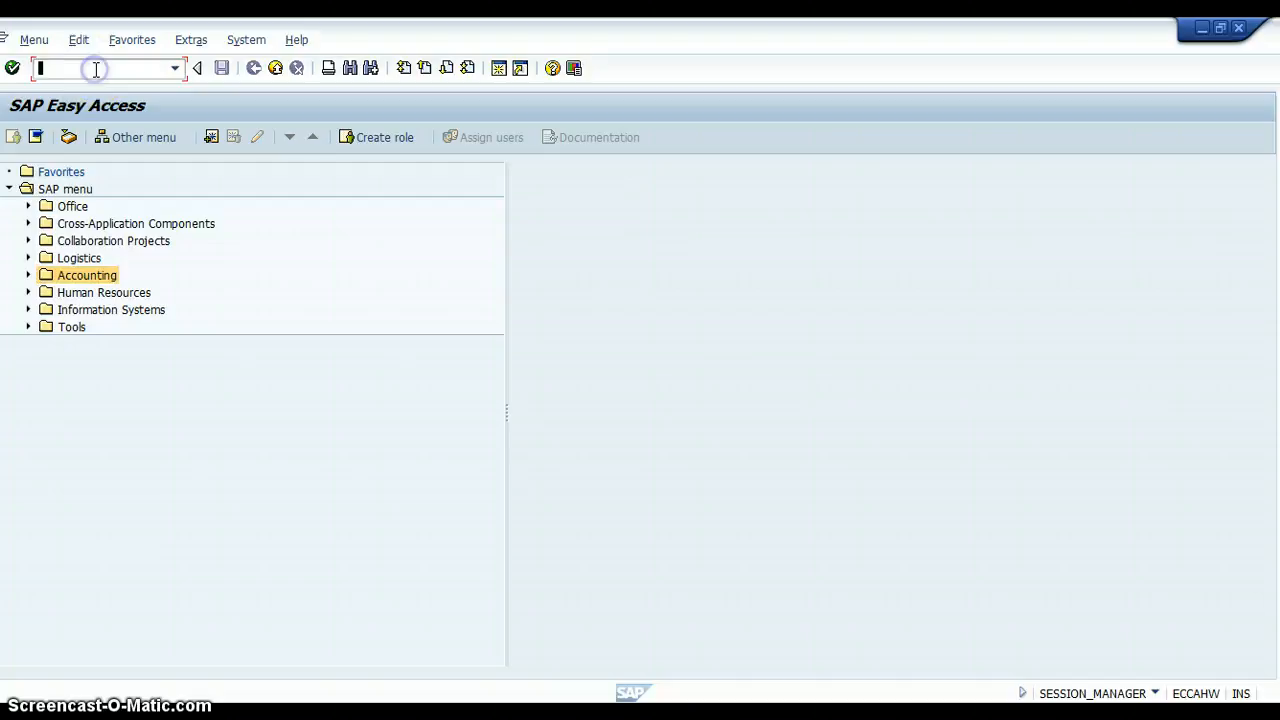
type("fd1")
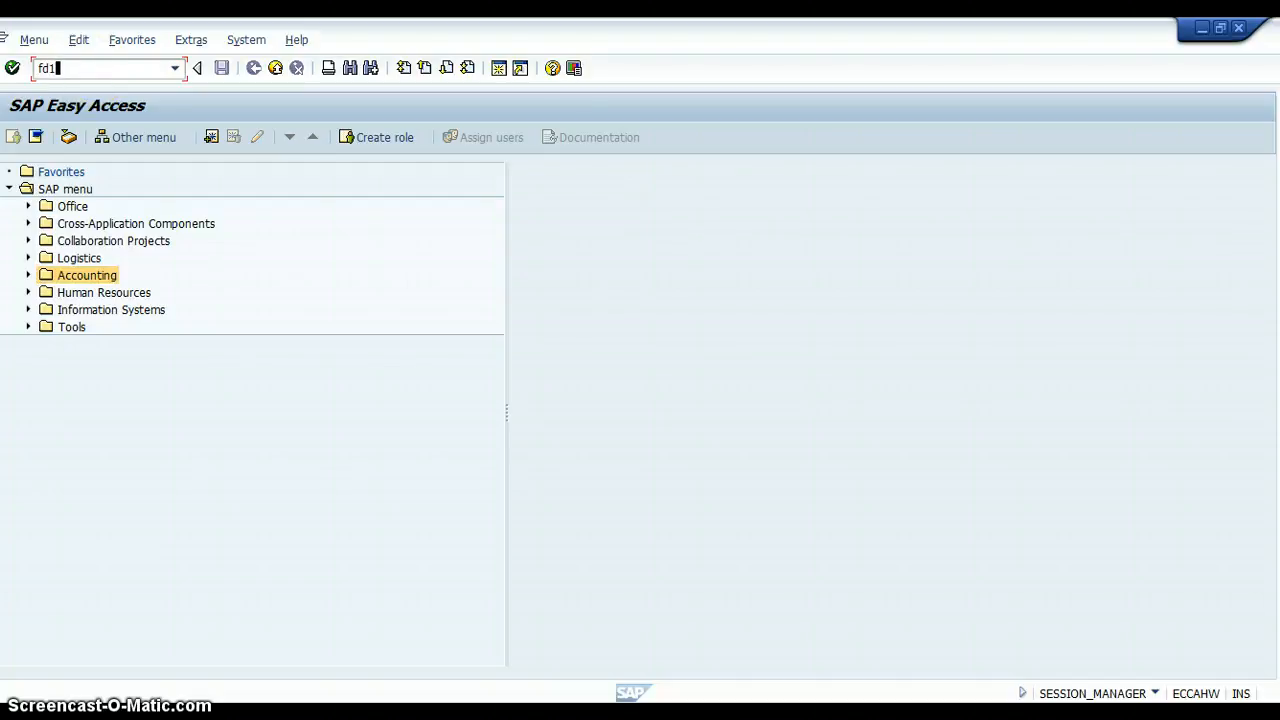
key("Enter")
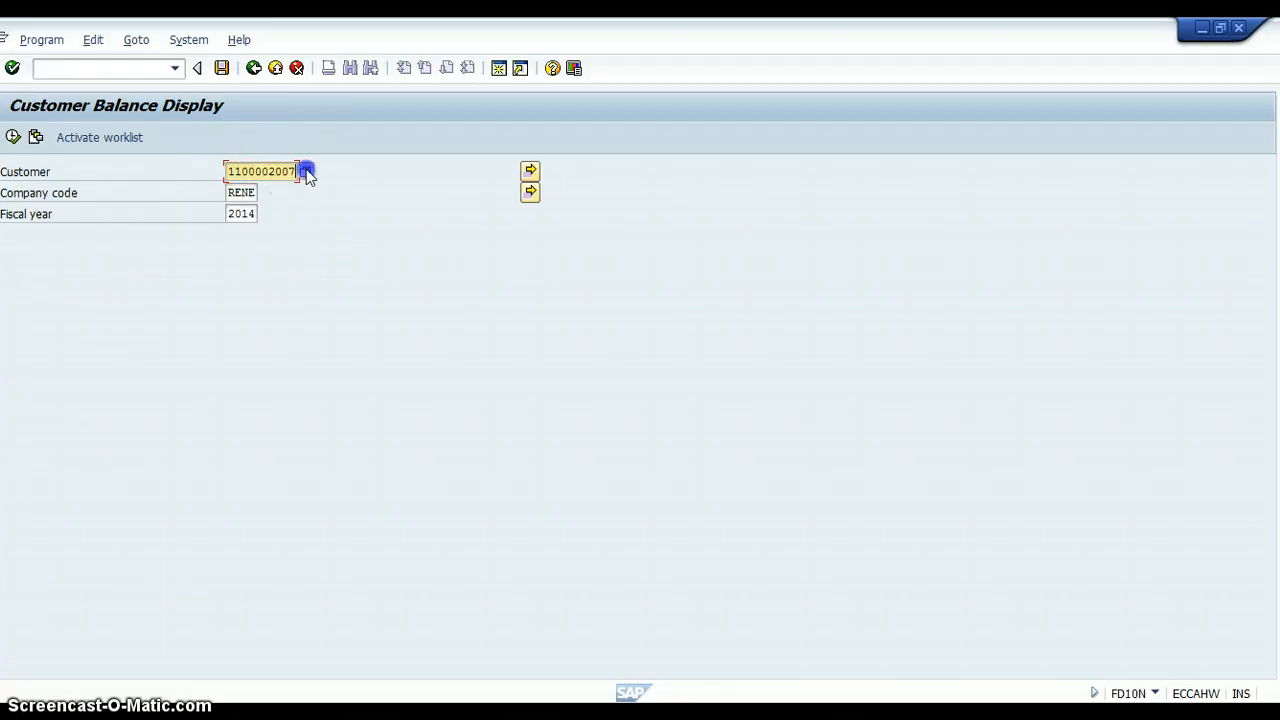
left_click(304, 172)
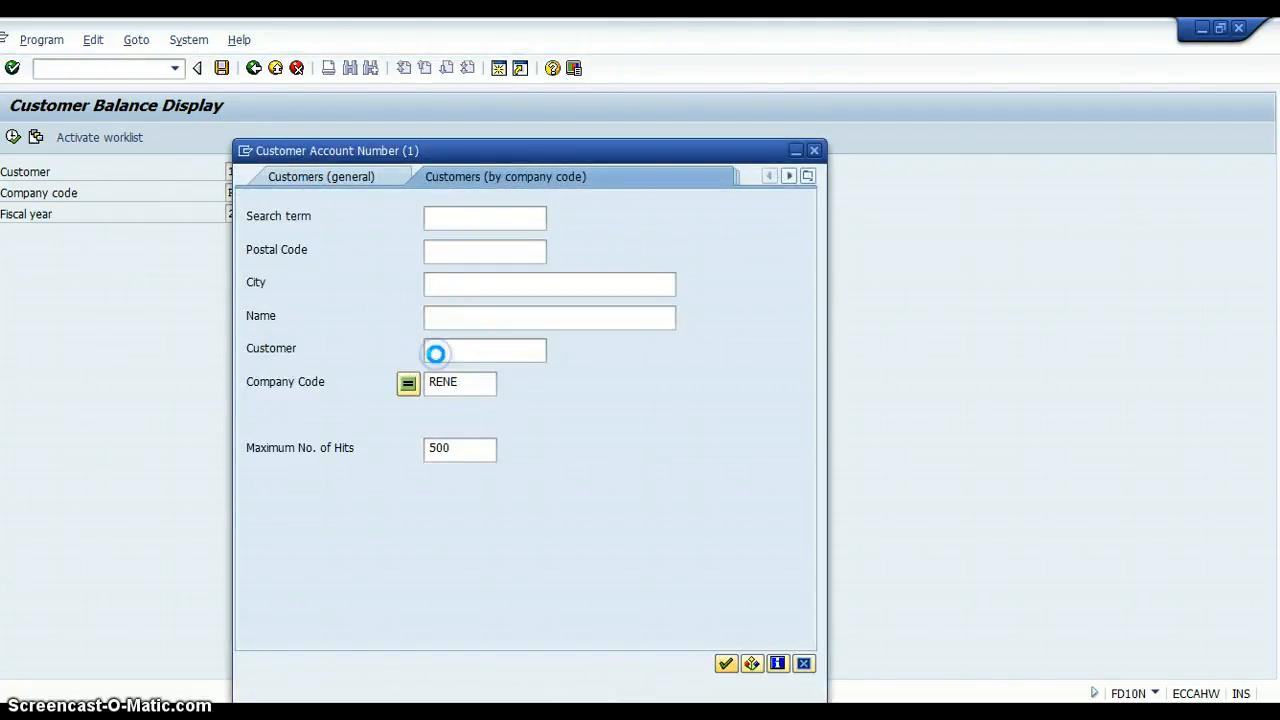
left_click(728, 664)
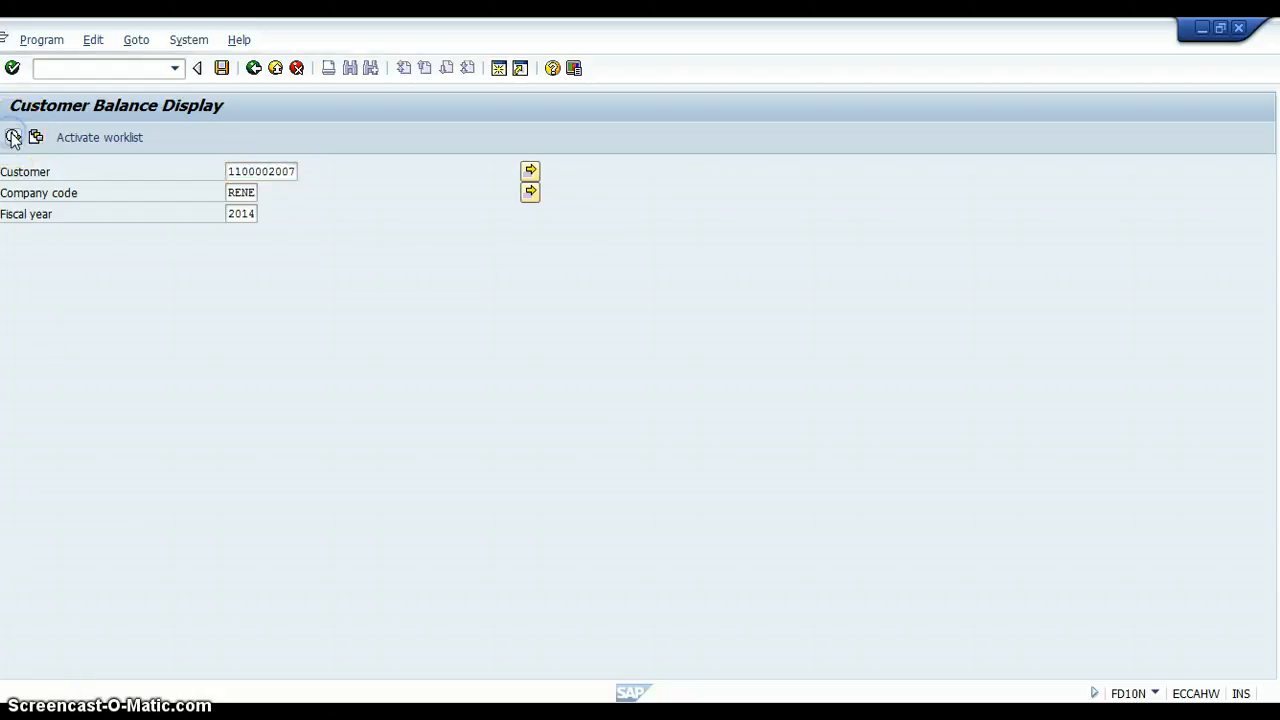
left_click(14, 138)
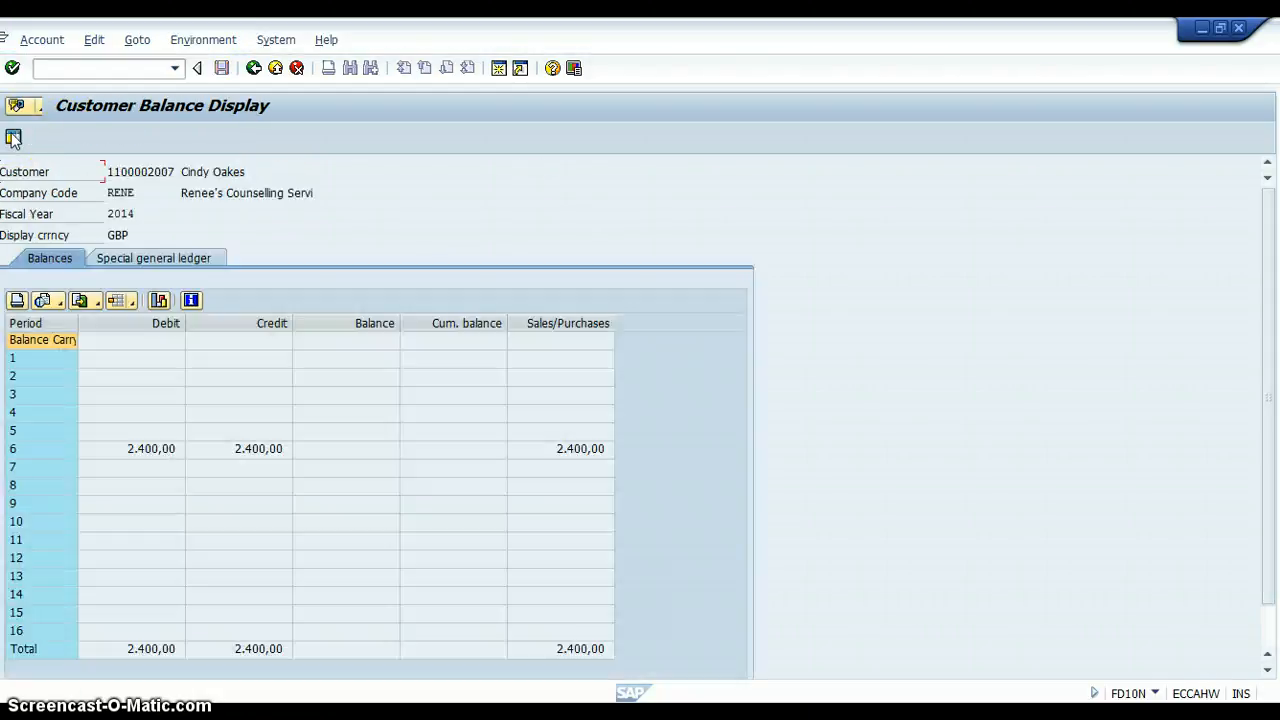